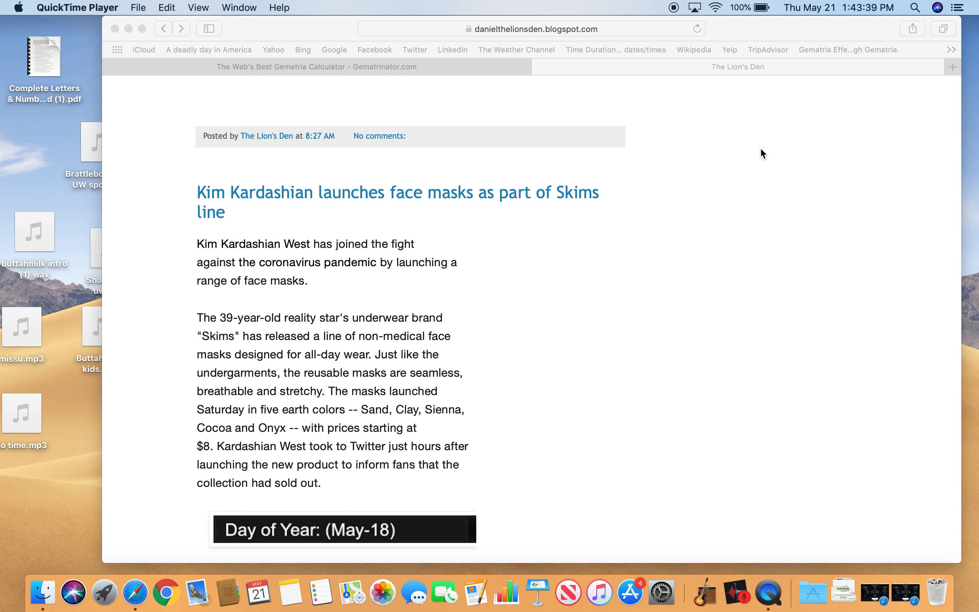
mouse_move(721, 255)
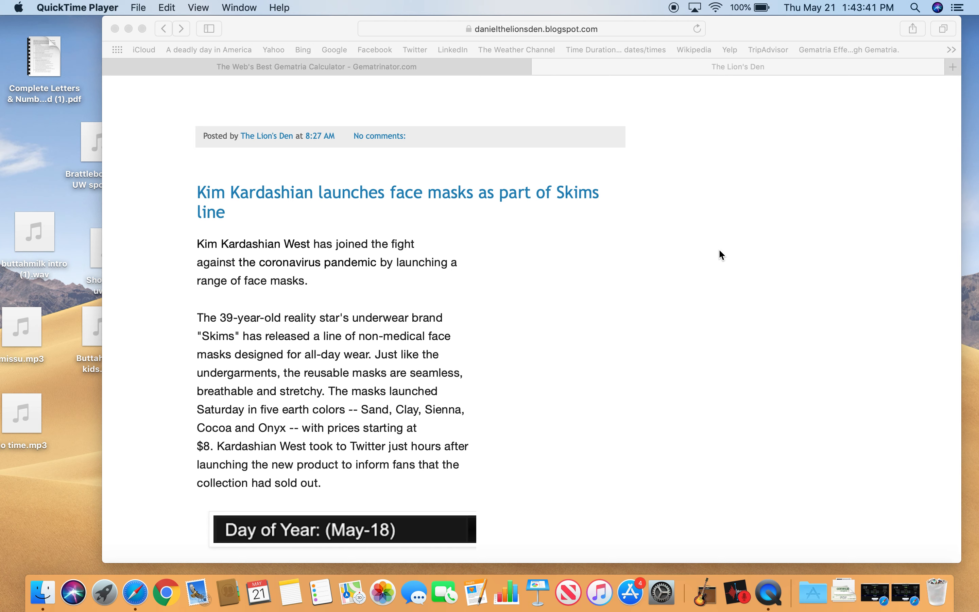
mouse_move(392, 243)
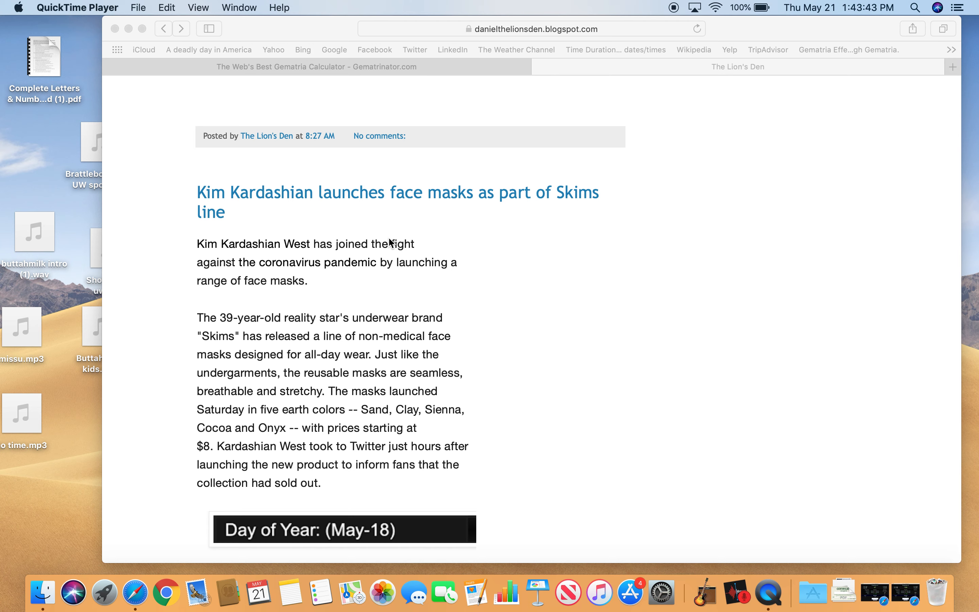
mouse_move(117, 334)
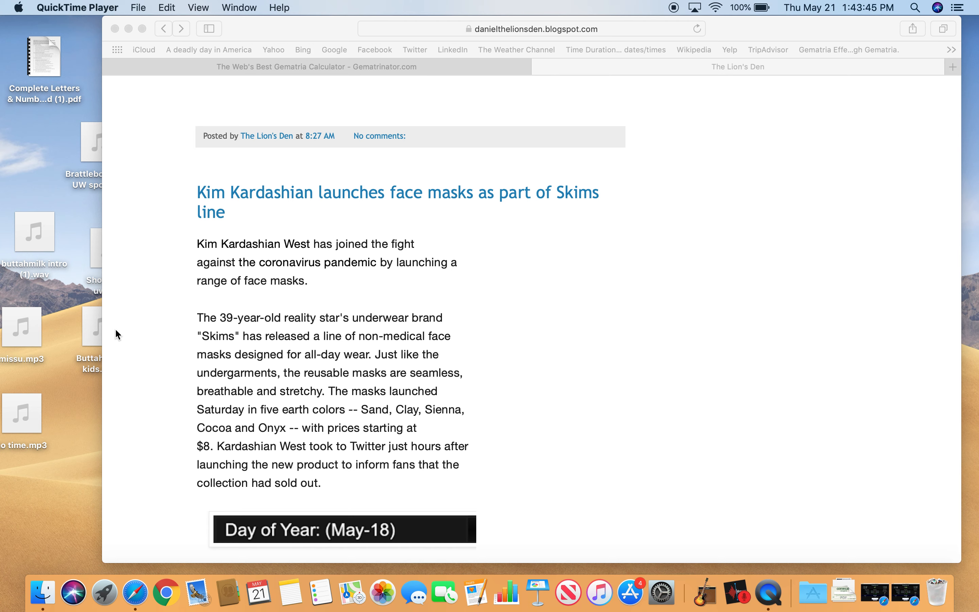
mouse_move(139, 301)
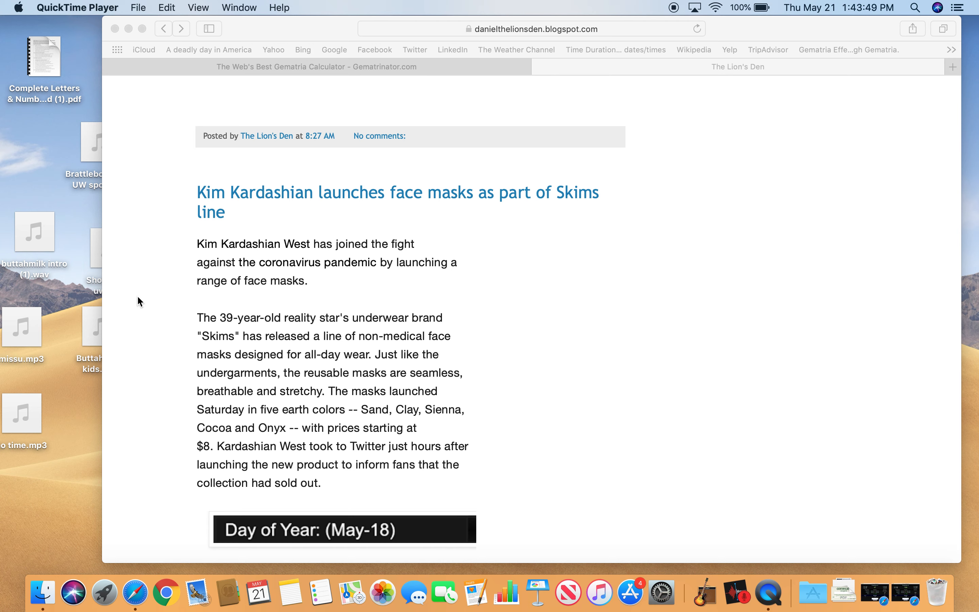
mouse_move(163, 278)
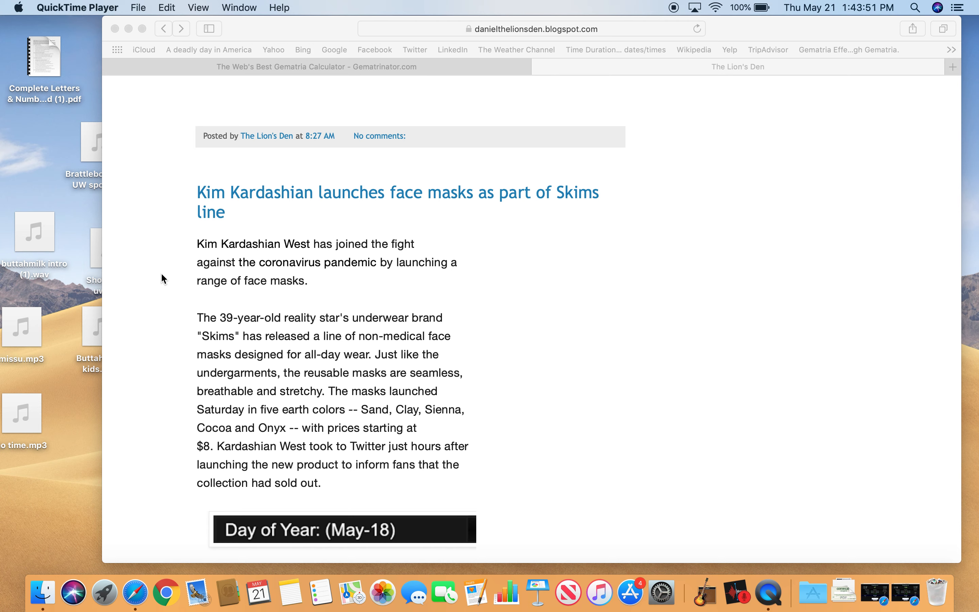
mouse_move(413, 218)
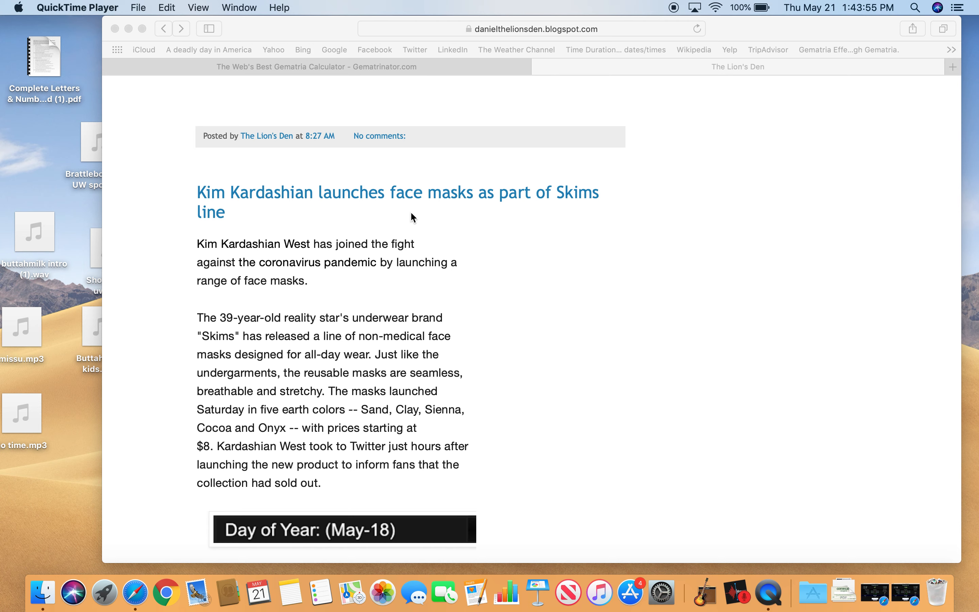
mouse_move(318, 265)
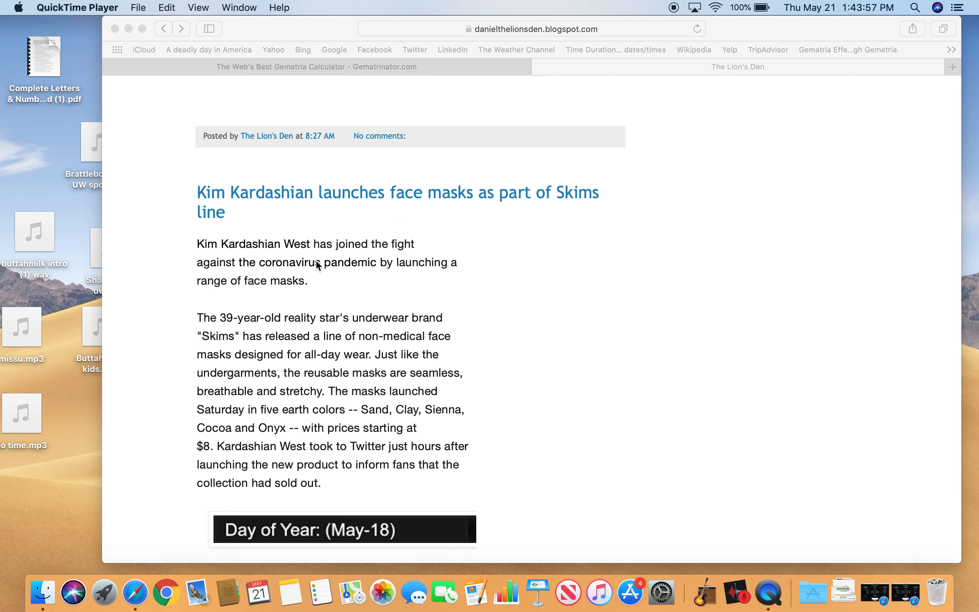
mouse_move(303, 281)
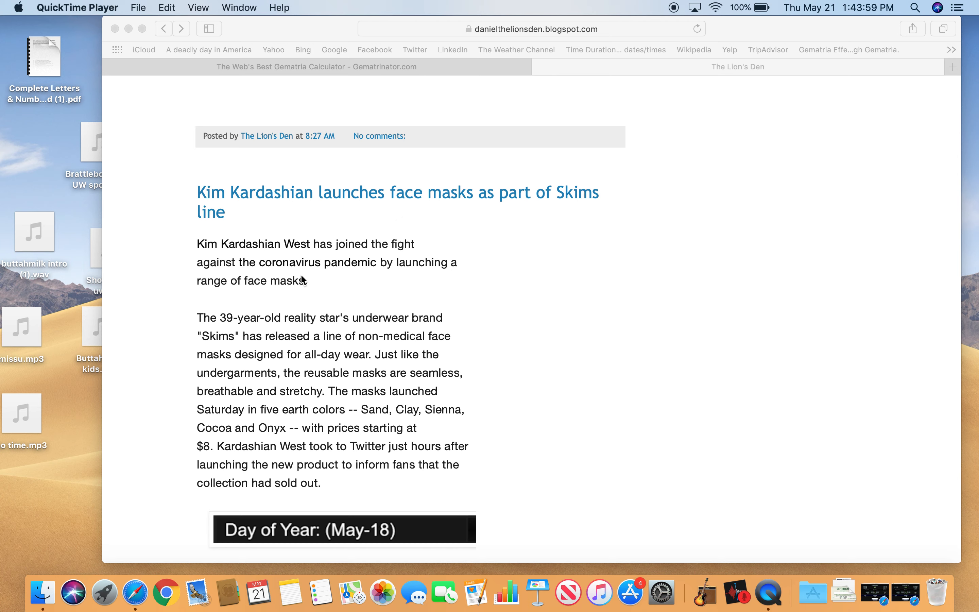
mouse_move(321, 288)
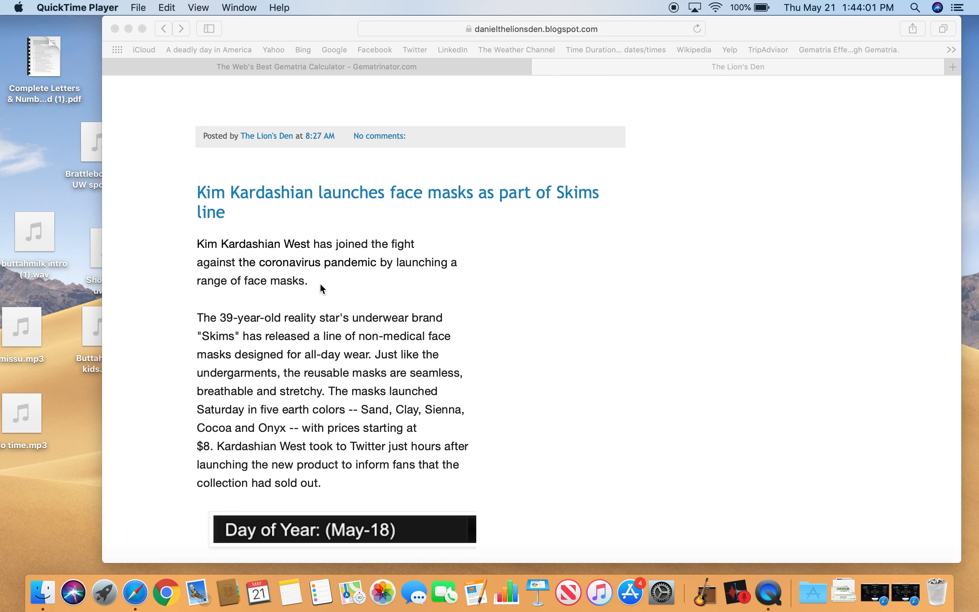
mouse_move(247, 311)
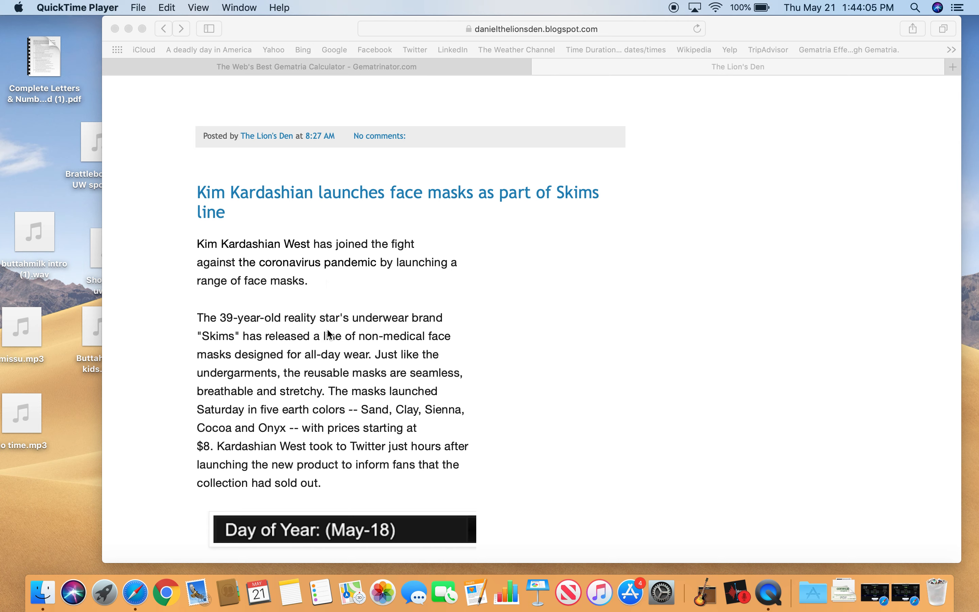
mouse_move(340, 369)
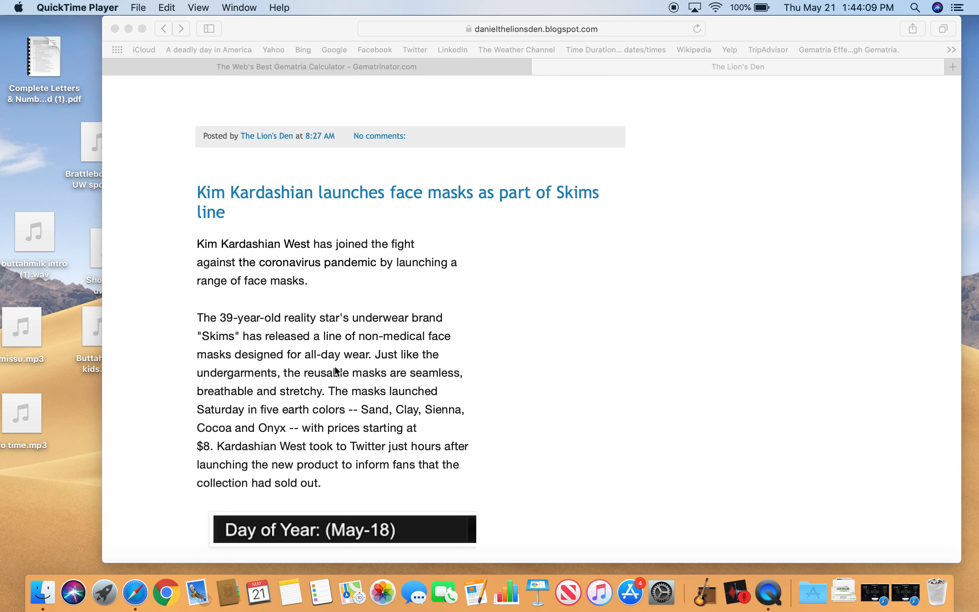
mouse_move(357, 363)
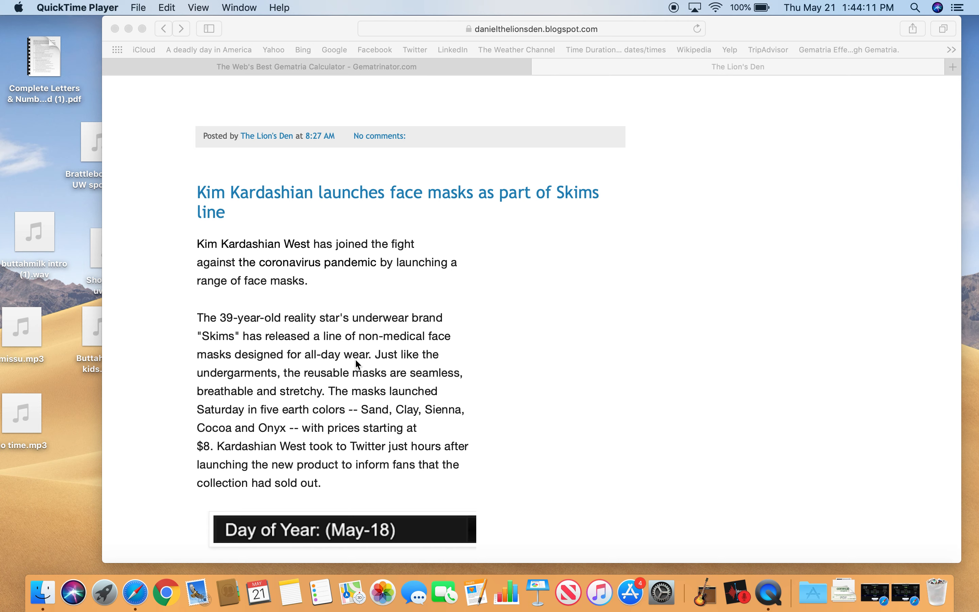
mouse_move(338, 371)
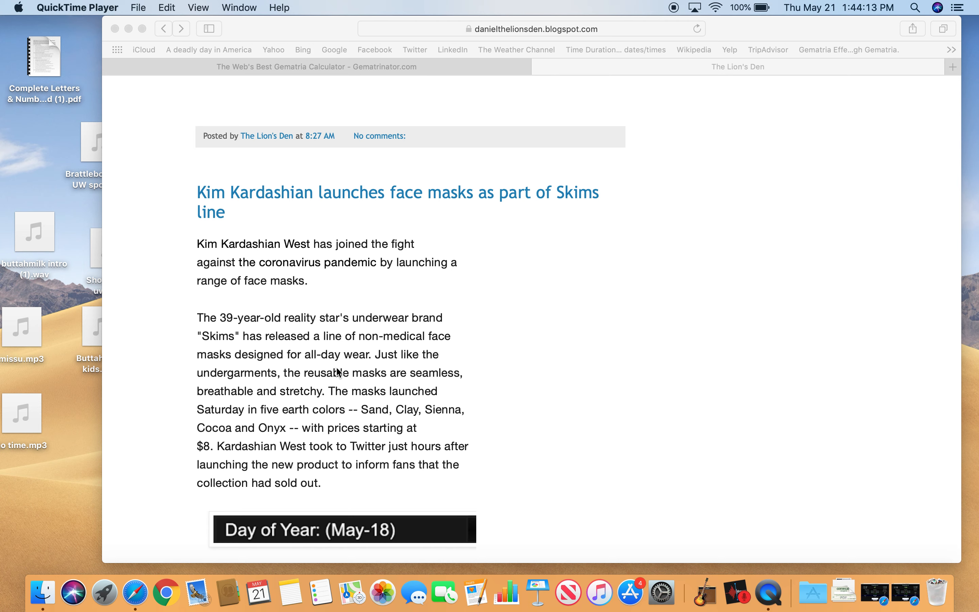
mouse_move(319, 390)
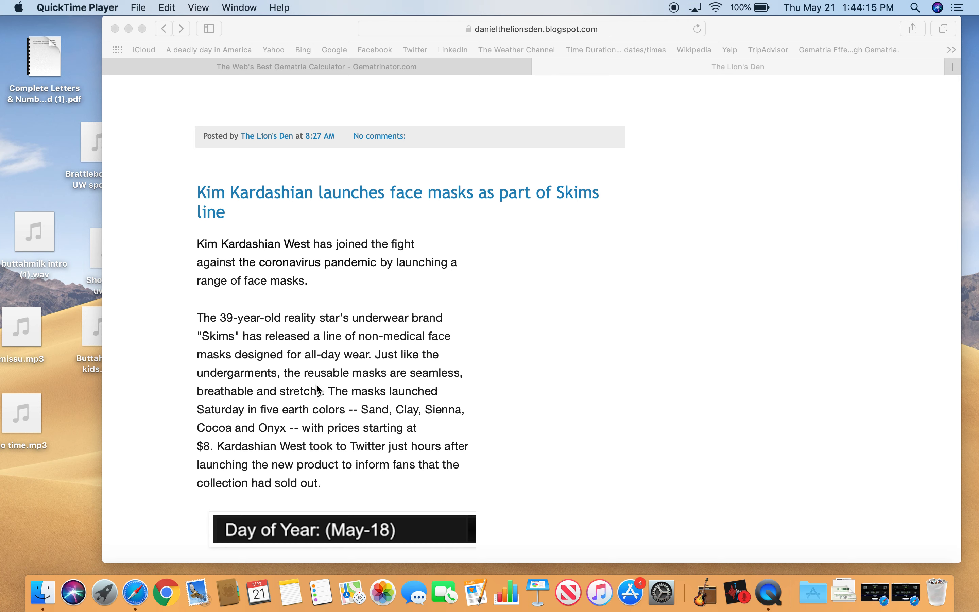
mouse_move(393, 389)
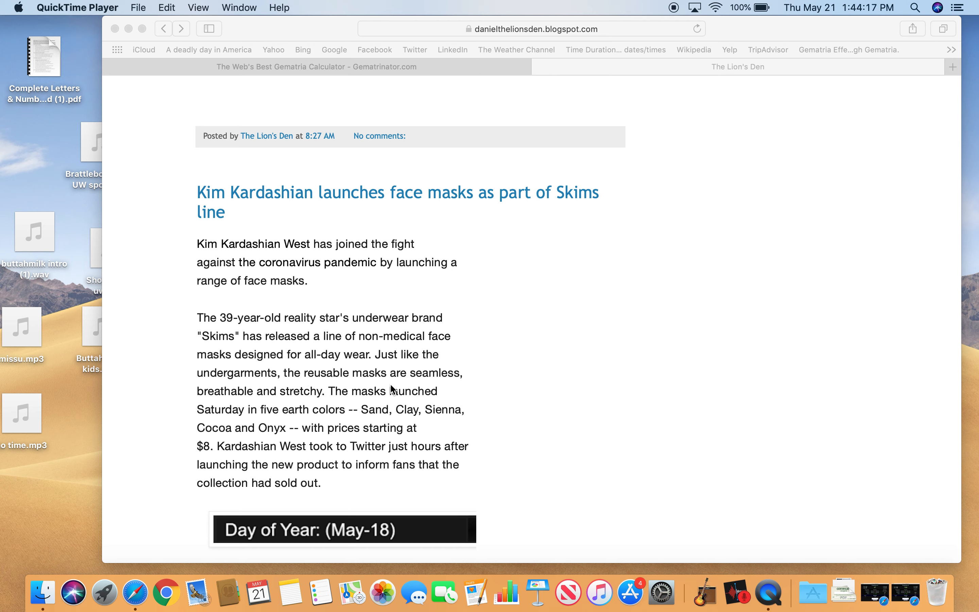
mouse_move(298, 408)
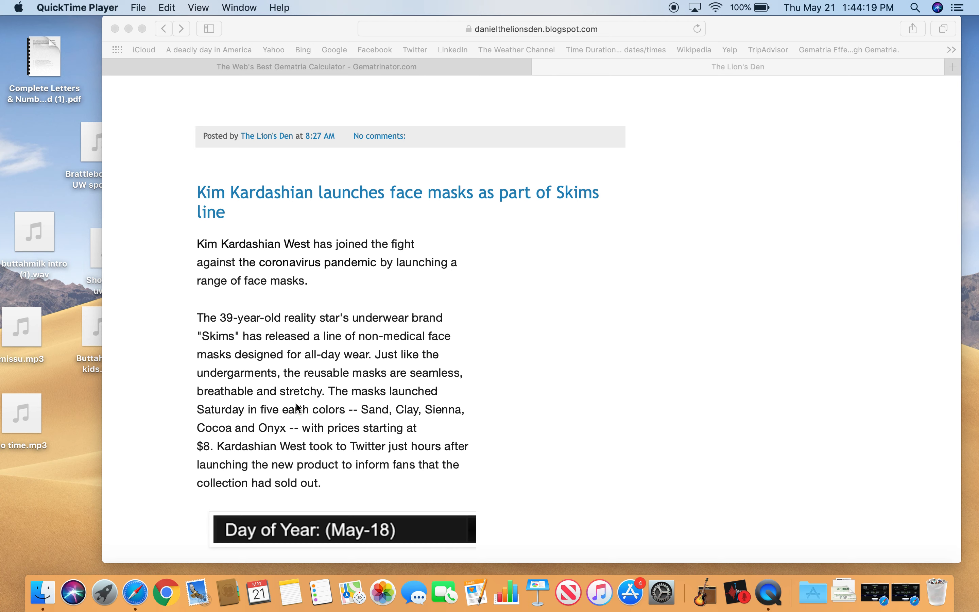
mouse_move(359, 383)
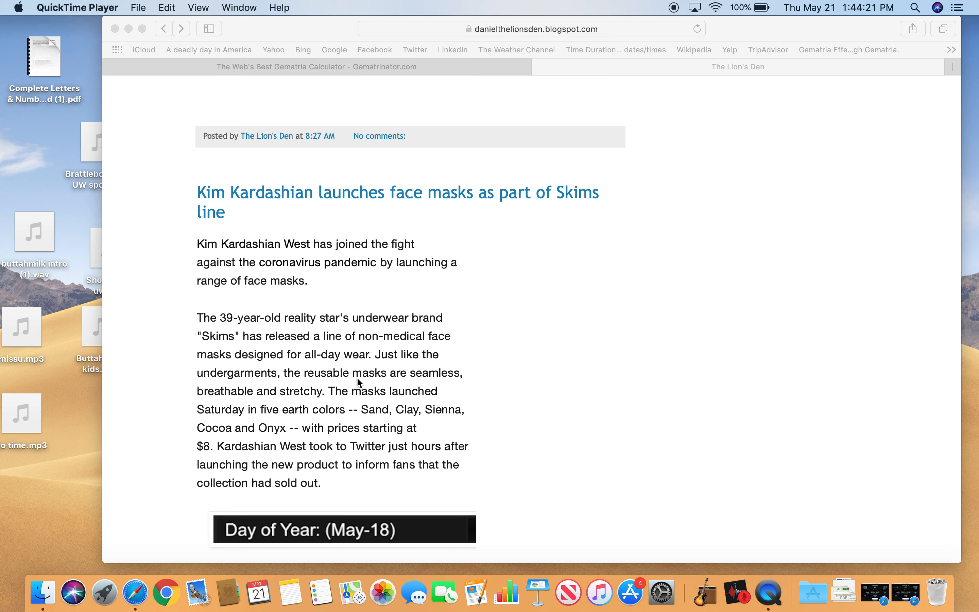
mouse_move(366, 383)
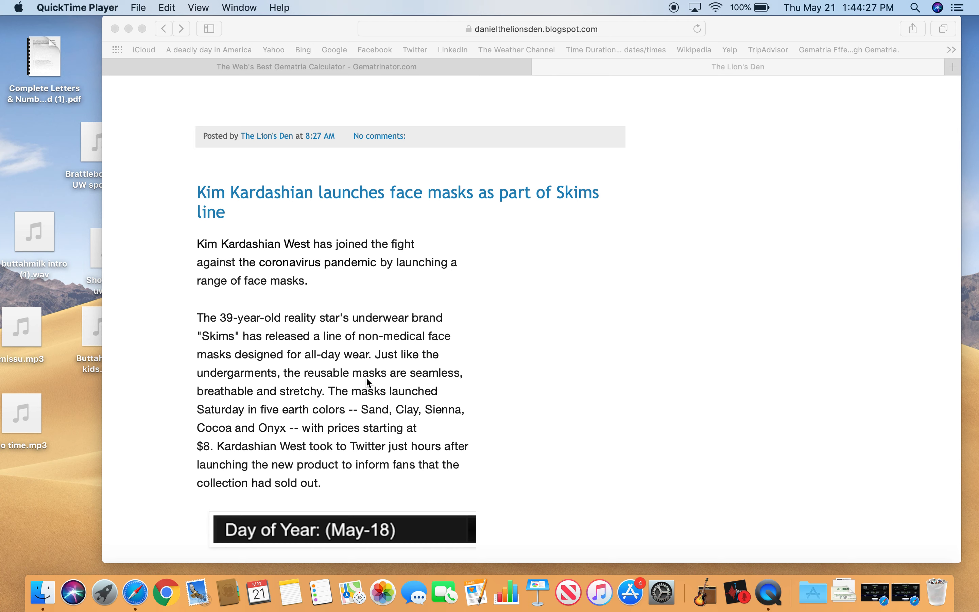
mouse_move(348, 385)
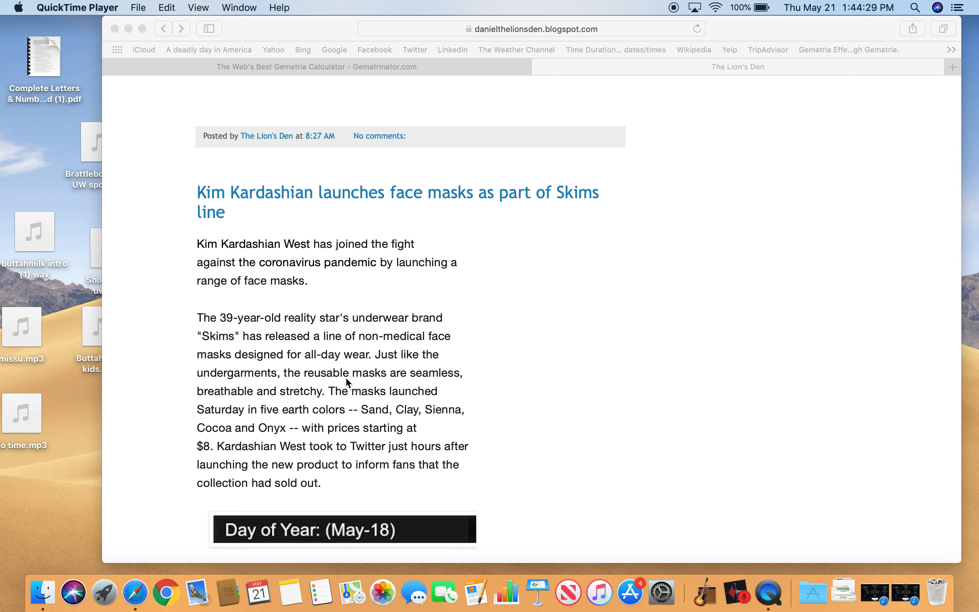
mouse_move(349, 367)
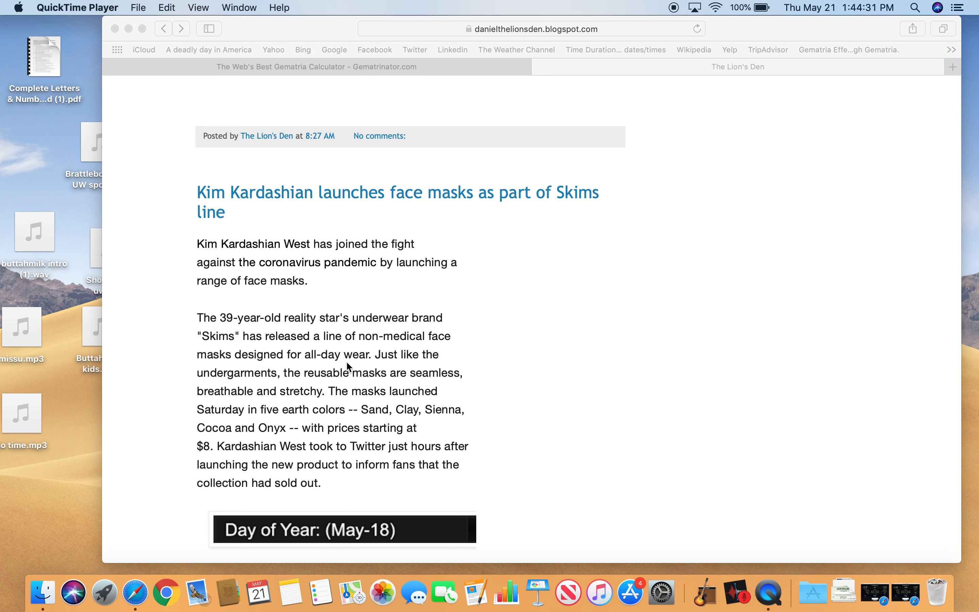
mouse_move(202, 439)
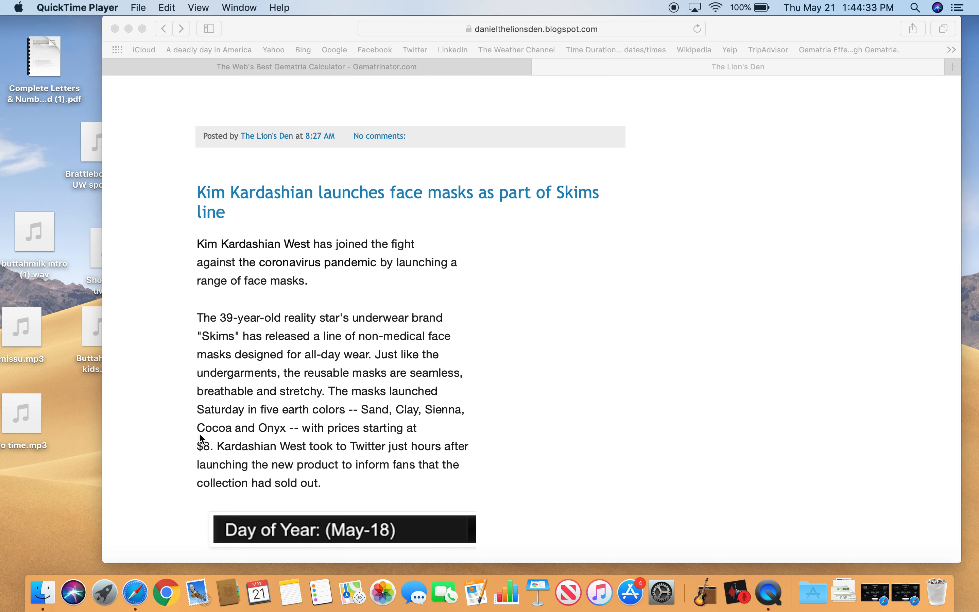
mouse_move(279, 424)
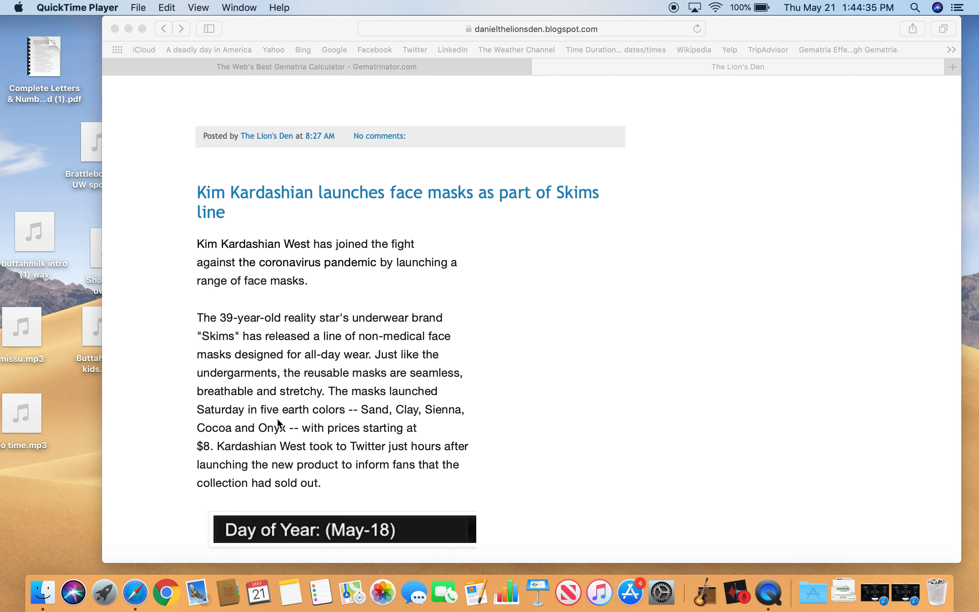
mouse_move(383, 422)
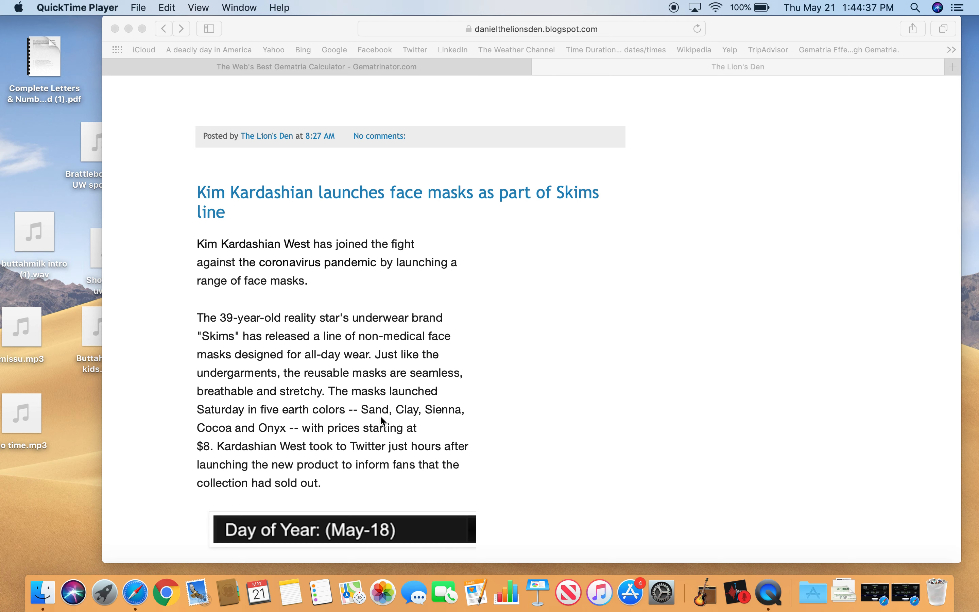
mouse_move(312, 448)
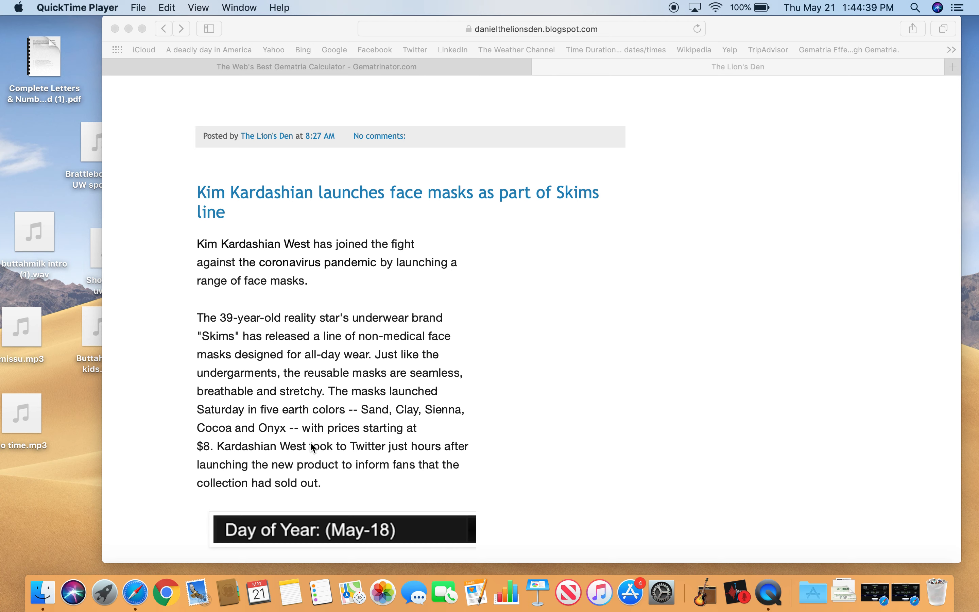
mouse_move(300, 465)
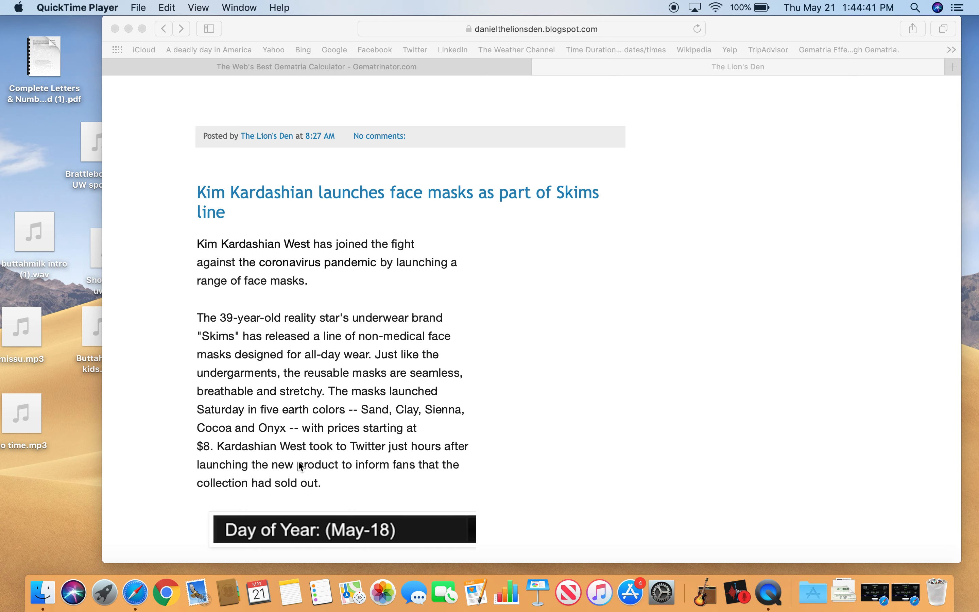
mouse_move(314, 534)
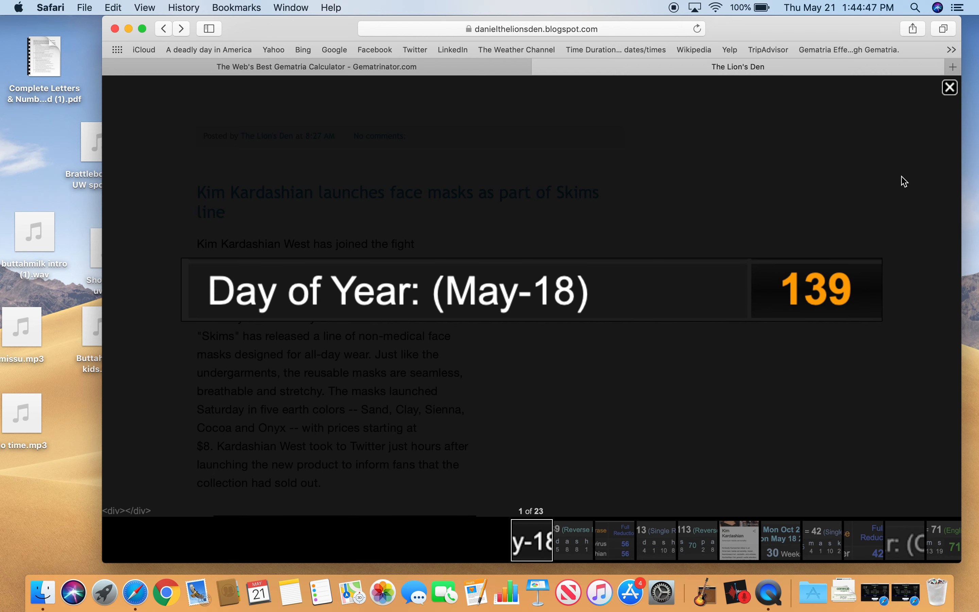
- Close the enlarged Day of Year and Kimberly Kardashian West images, moving down to the Coronavirus image
click(949, 87)
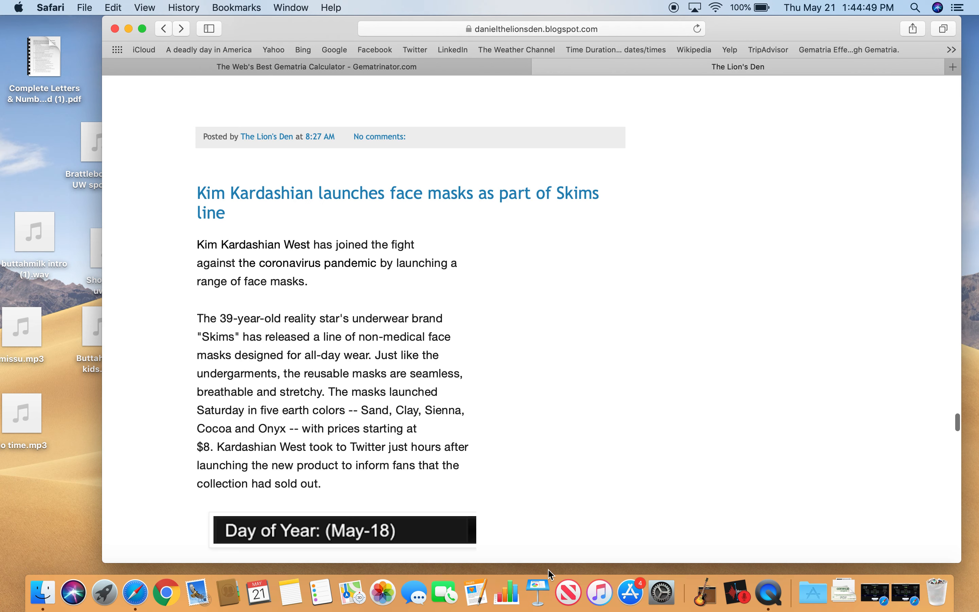
scroll(down, 3)
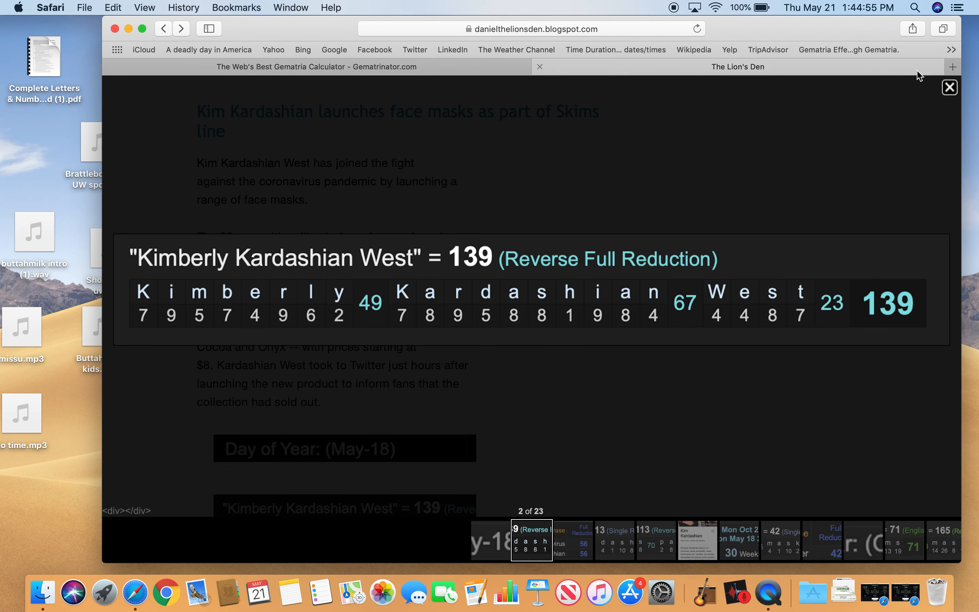
click(948, 87)
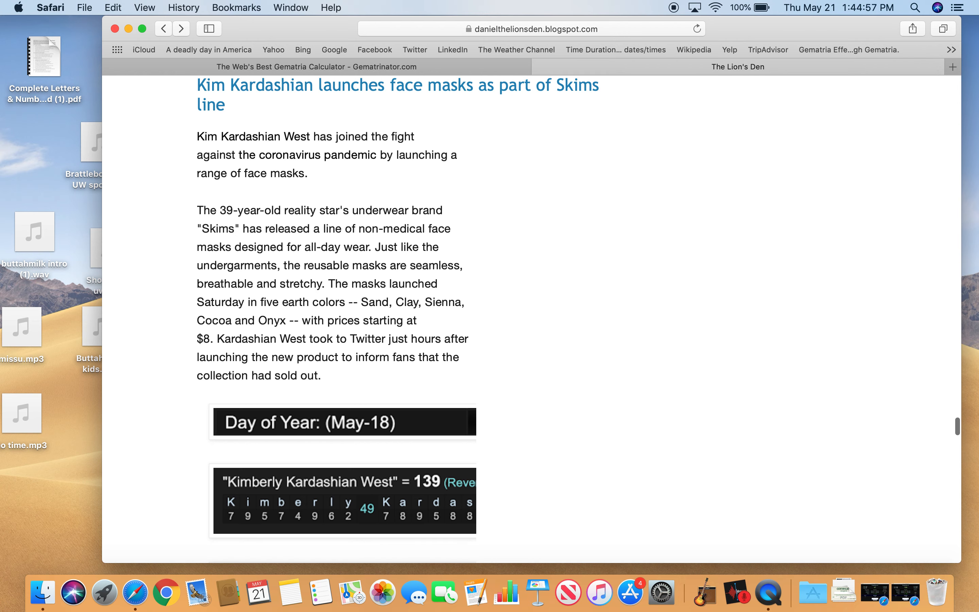
scroll(down, 3)
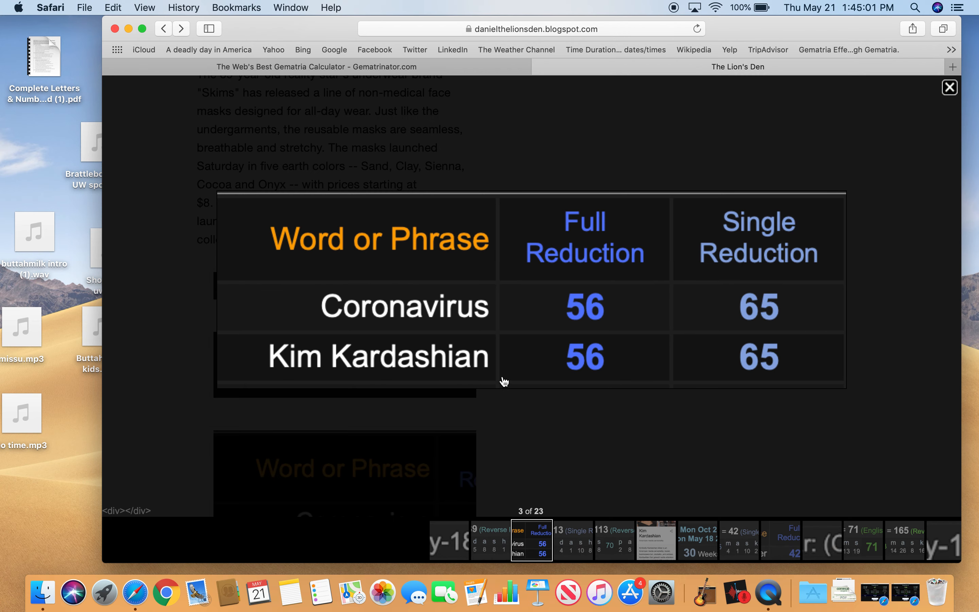
mouse_move(794, 242)
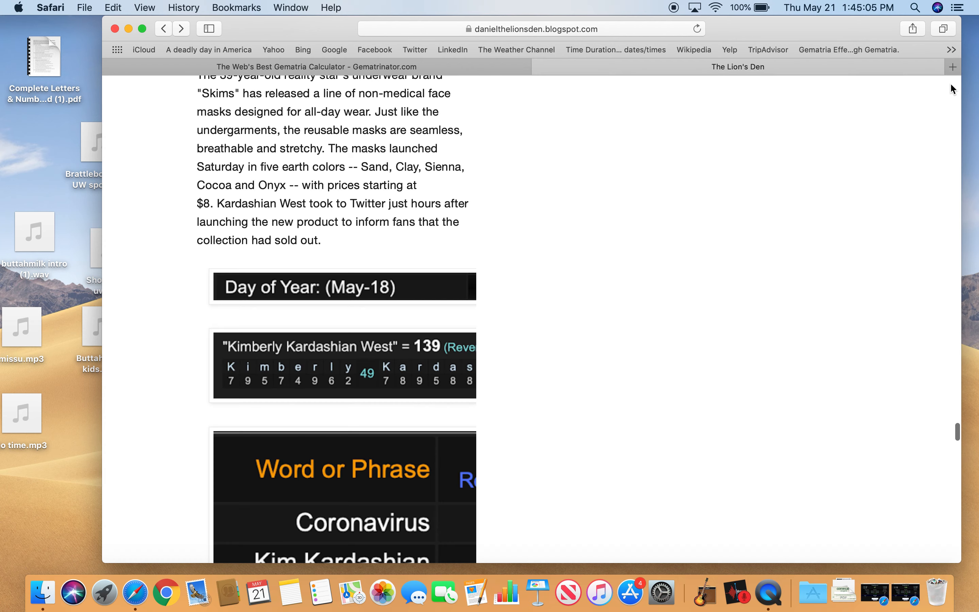
- Close the enlarged Kimberly Kardashian West image and continue down the post
scroll(down, 3)
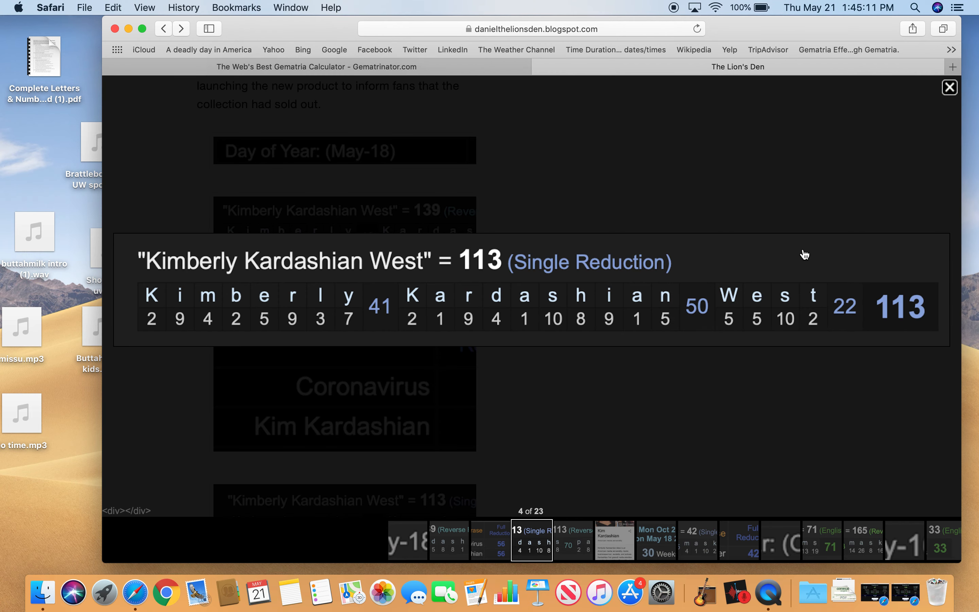
mouse_move(937, 125)
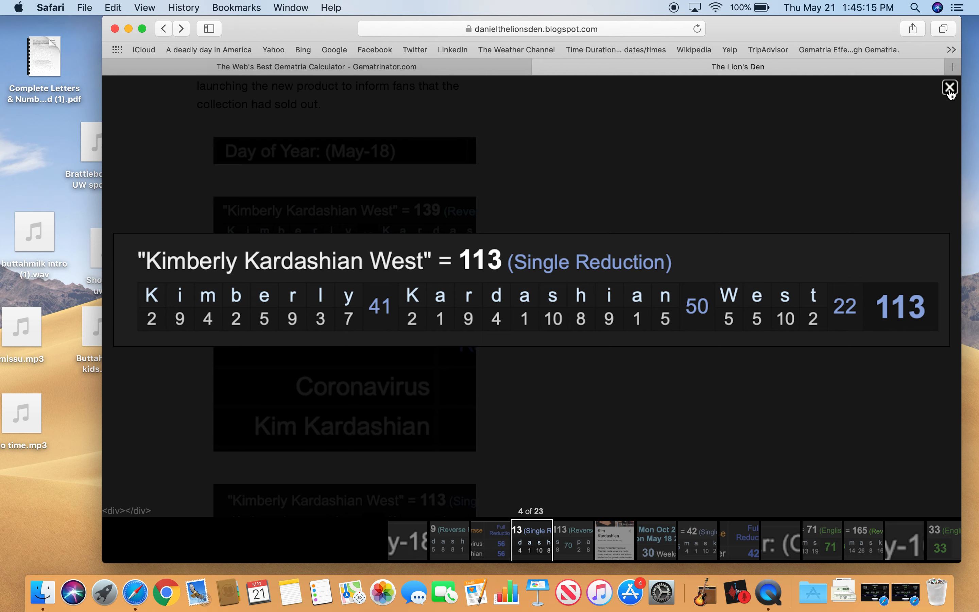
click(949, 87)
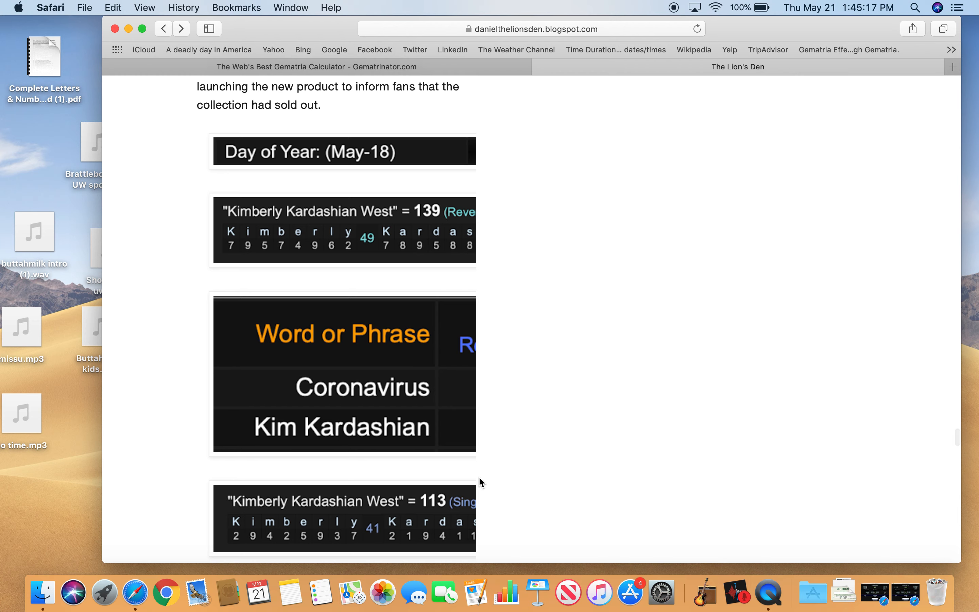
scroll(down, 3)
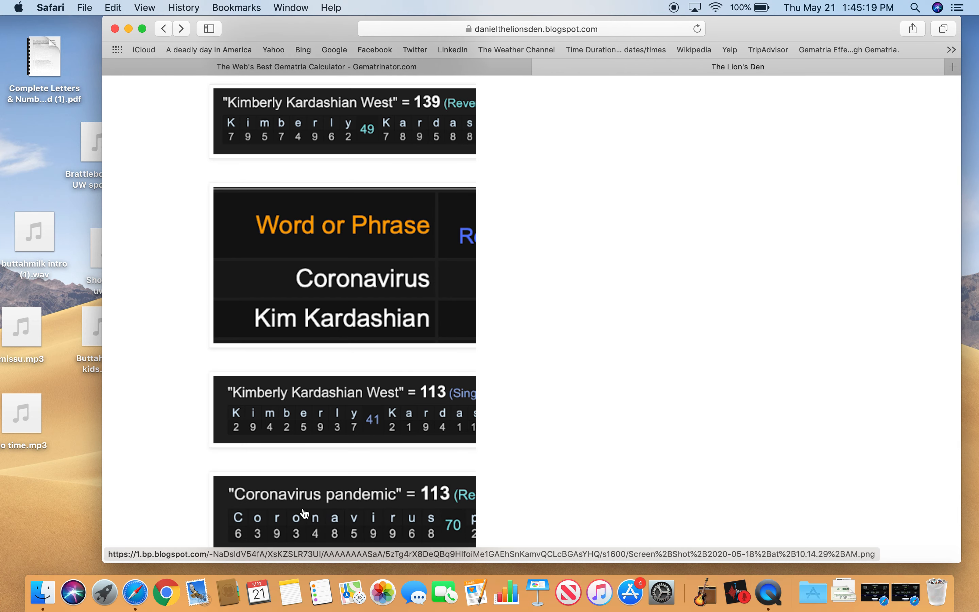
- View the "Coronavirus pandemic" = 113 image enlarged, close it and move on down the post
click(303, 512)
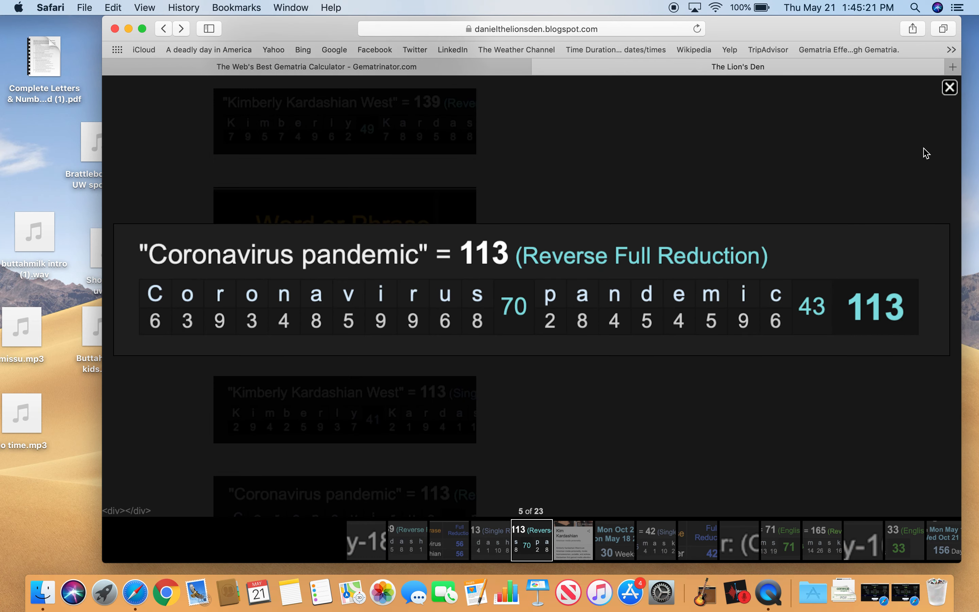
click(948, 87)
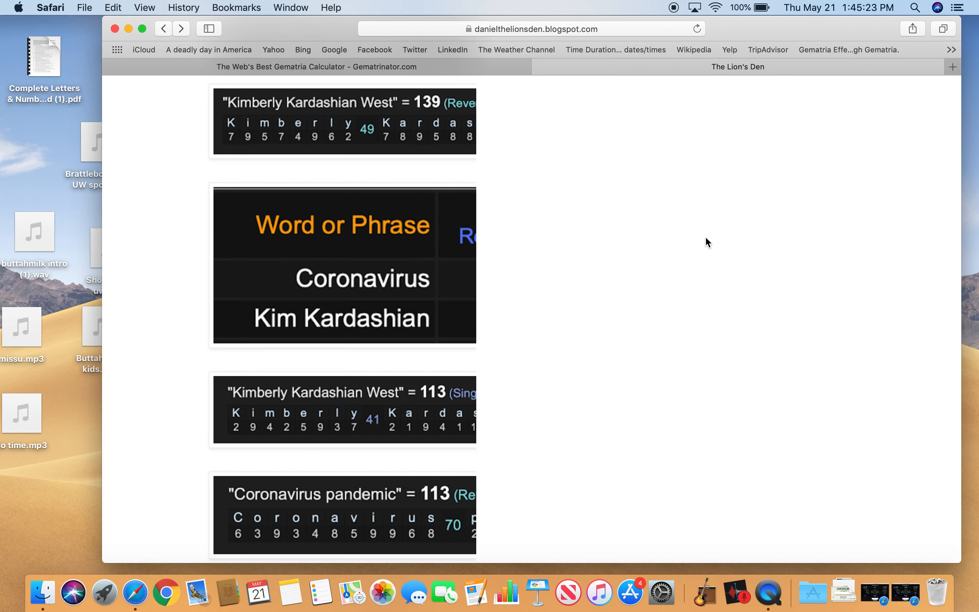
scroll(down, 3)
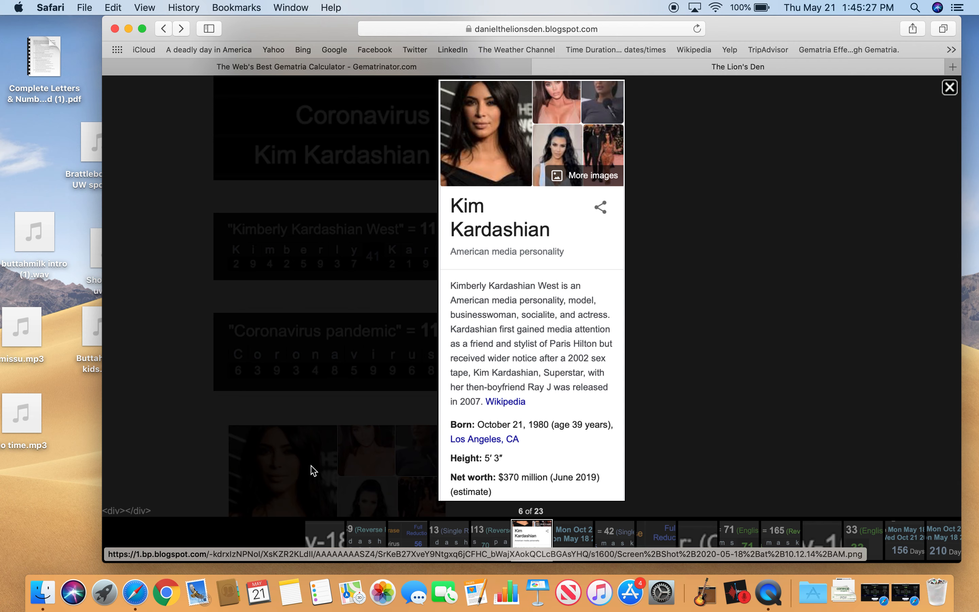
mouse_move(535, 437)
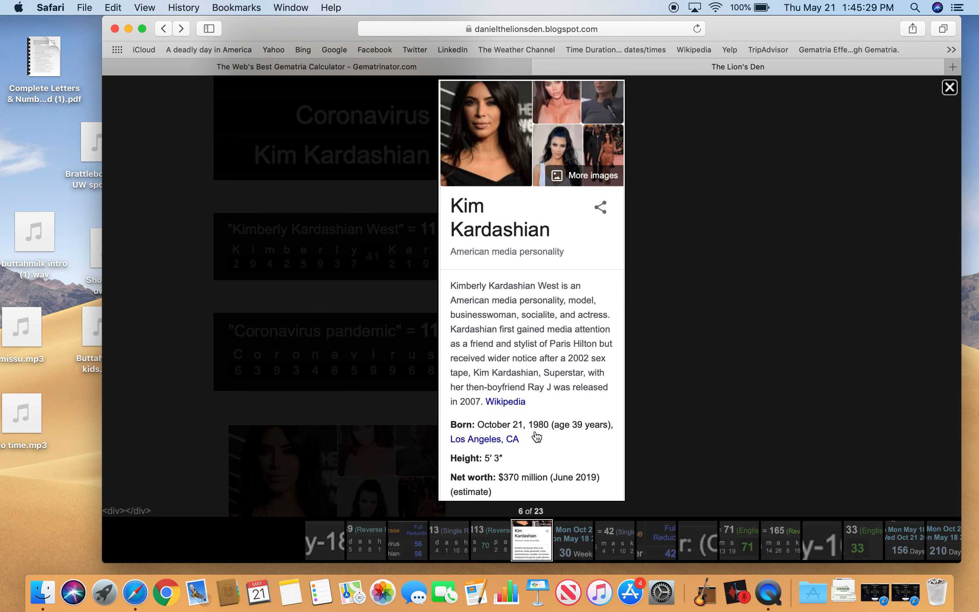
mouse_move(584, 448)
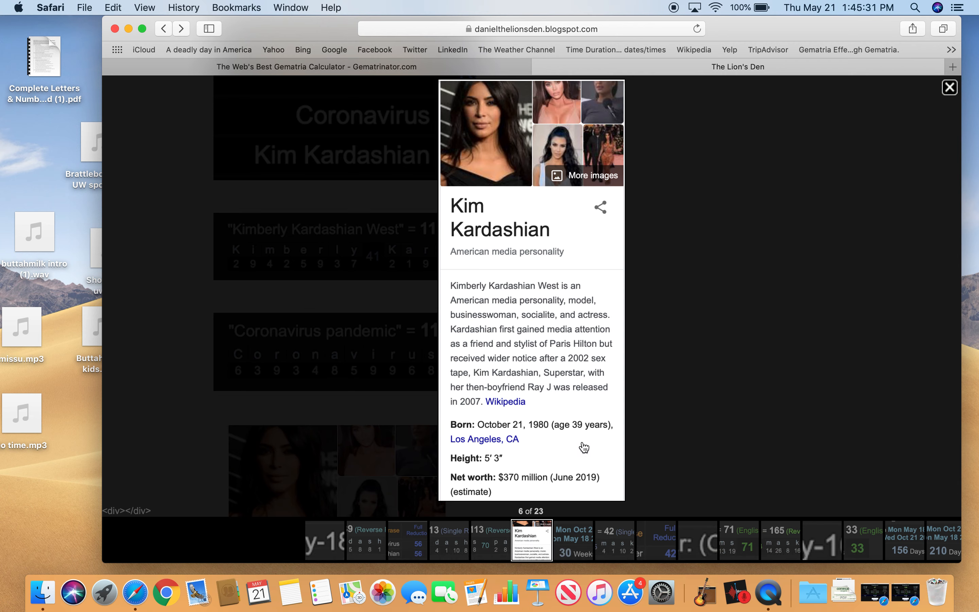
mouse_move(562, 459)
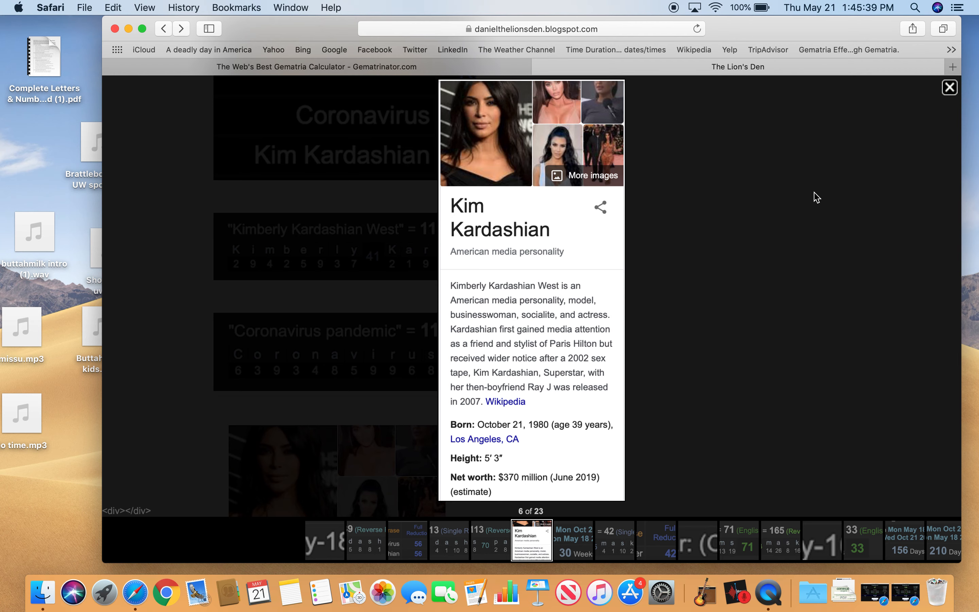
- Close the enlarged Kim Kardashian card and read further down to the 30 Weeks date image
click(948, 87)
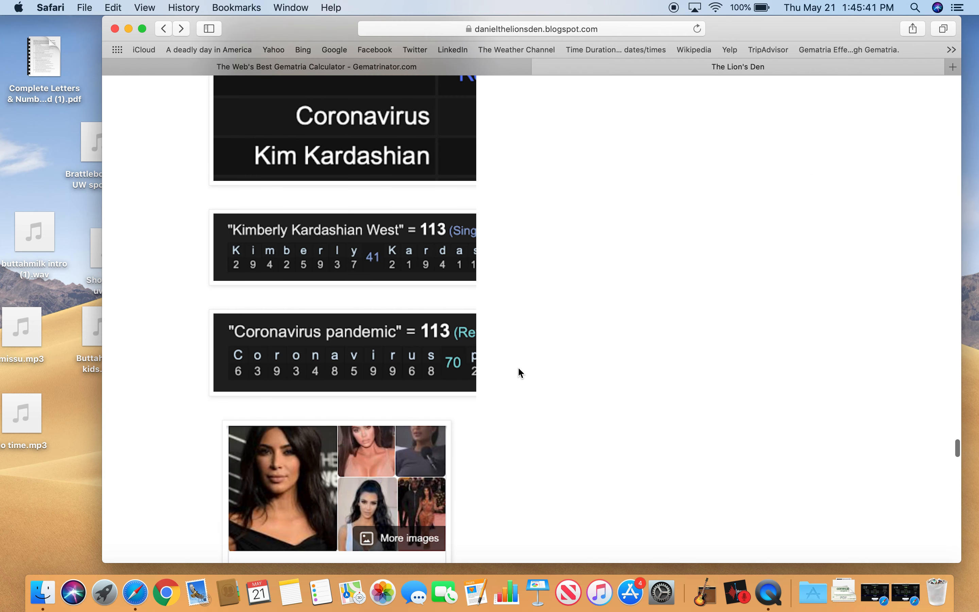
scroll(down, 3)
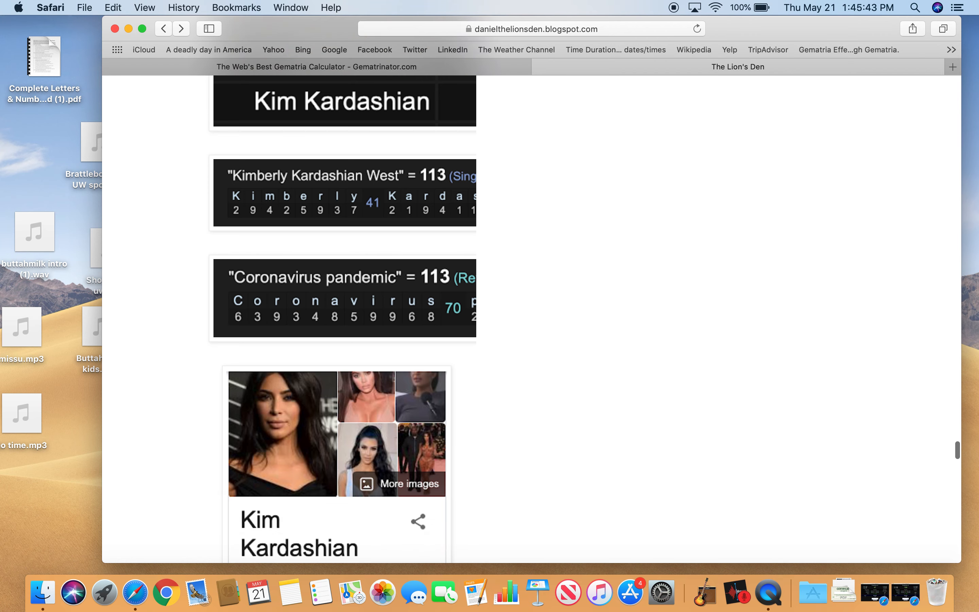
scroll(down, 3)
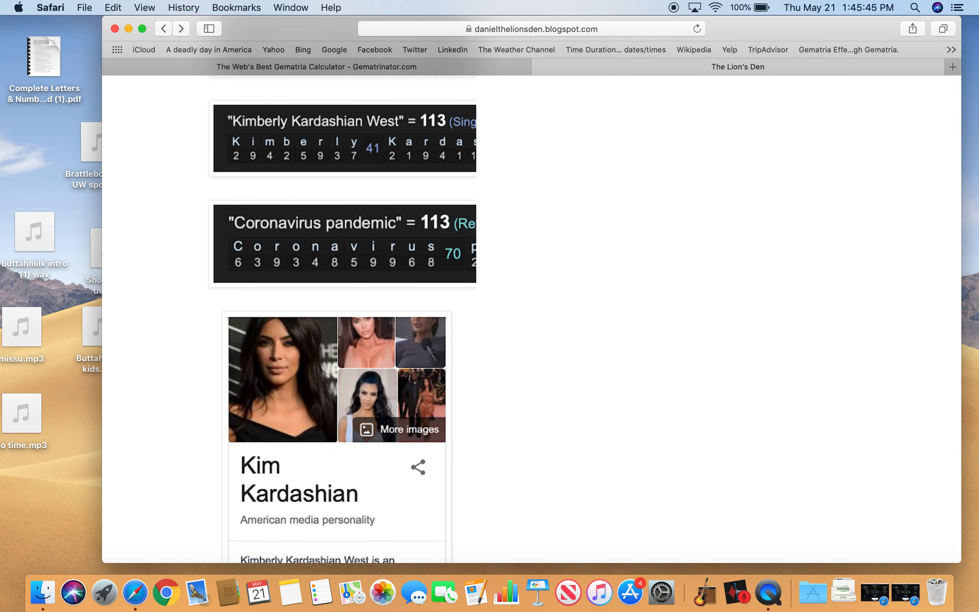
scroll(down, 3)
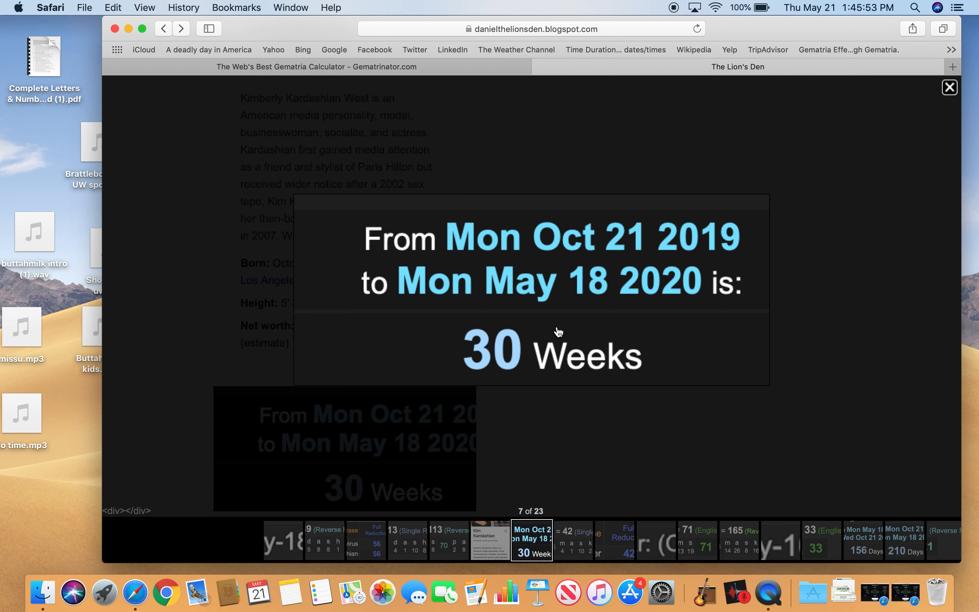
mouse_move(851, 117)
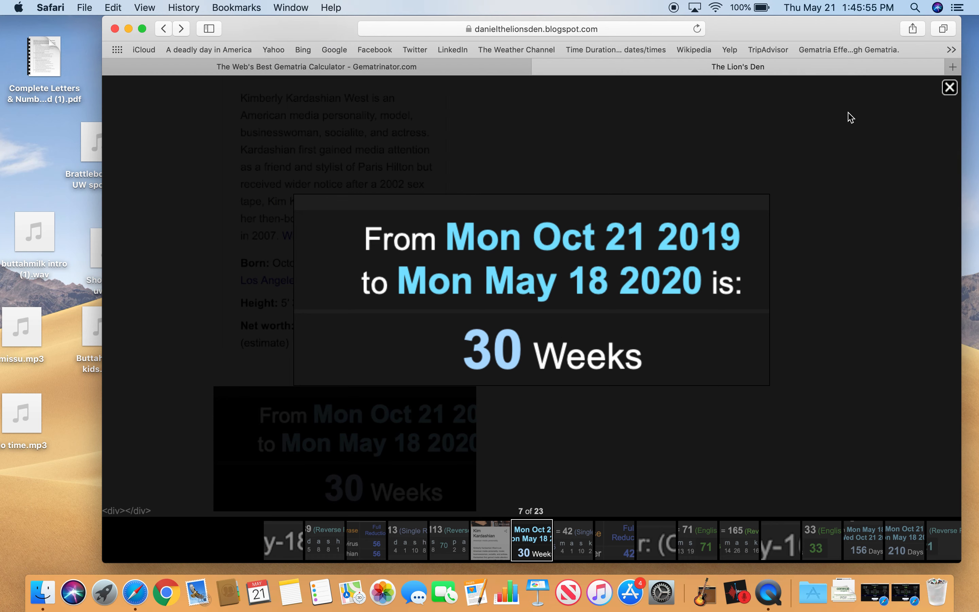
- Close the enlarged 30 Weeks, face masks = 42 and "skims" = 71 images in turn
click(950, 87)
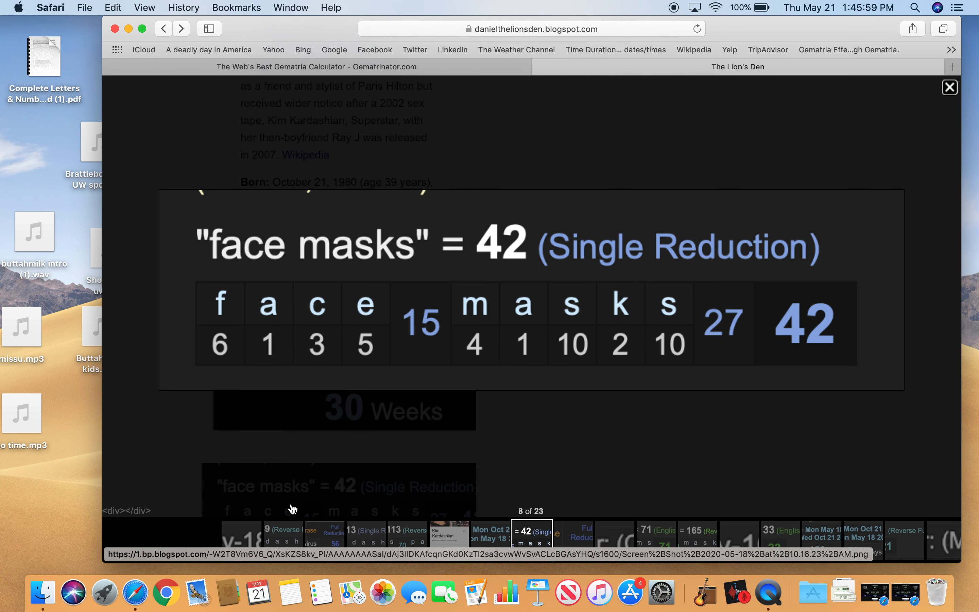
click(949, 87)
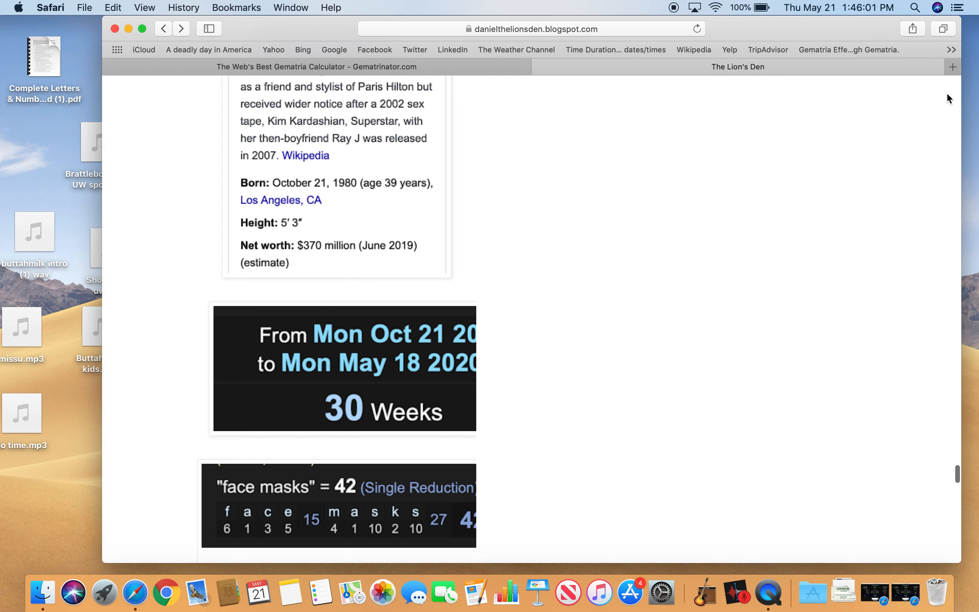
scroll(down, 3)
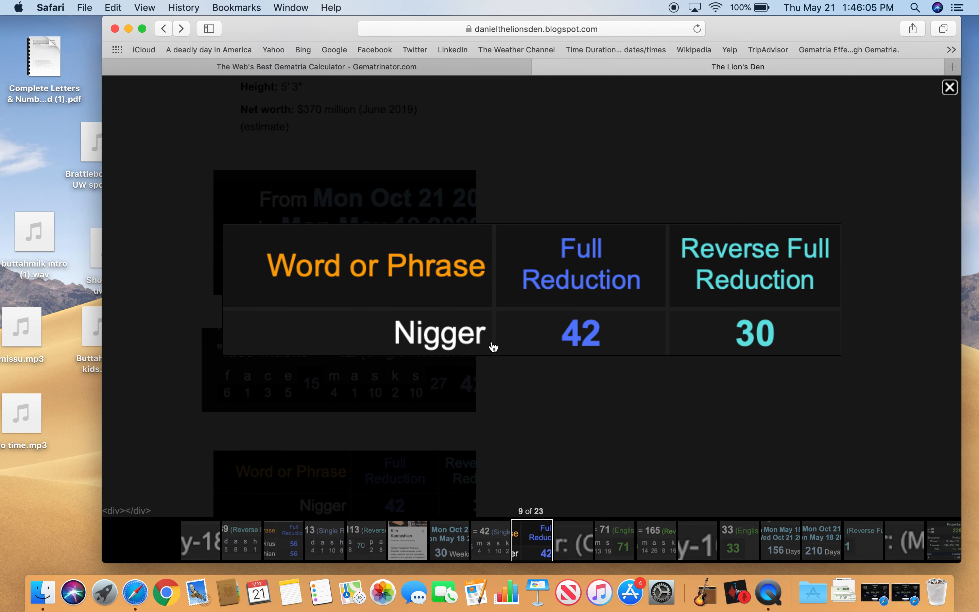
mouse_move(487, 391)
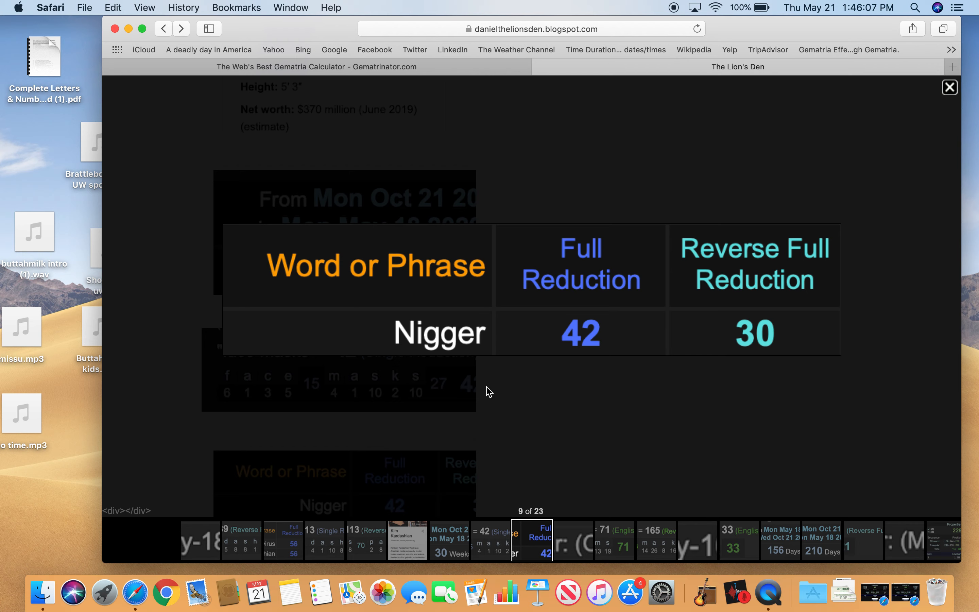
mouse_move(952, 92)
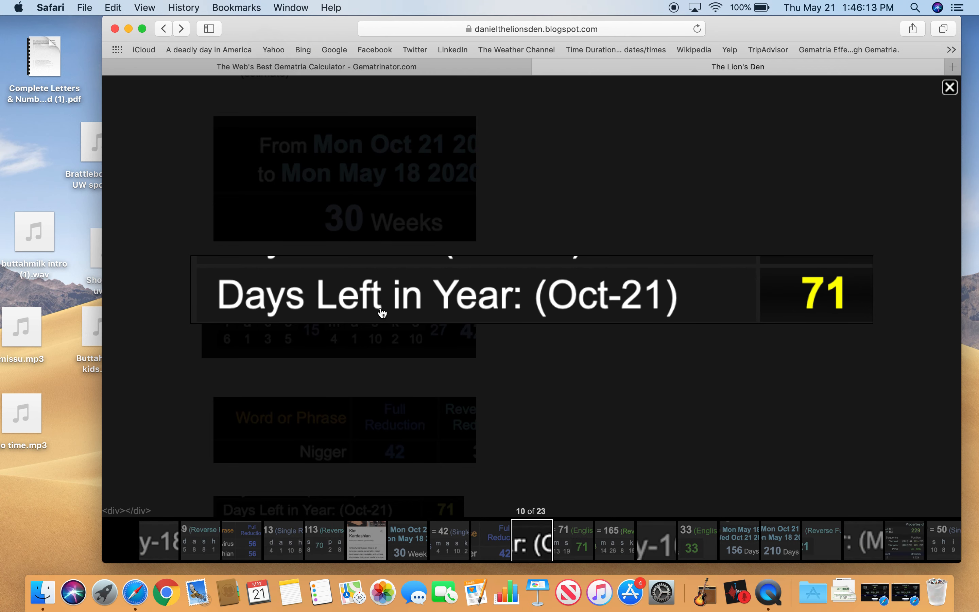
mouse_move(958, 113)
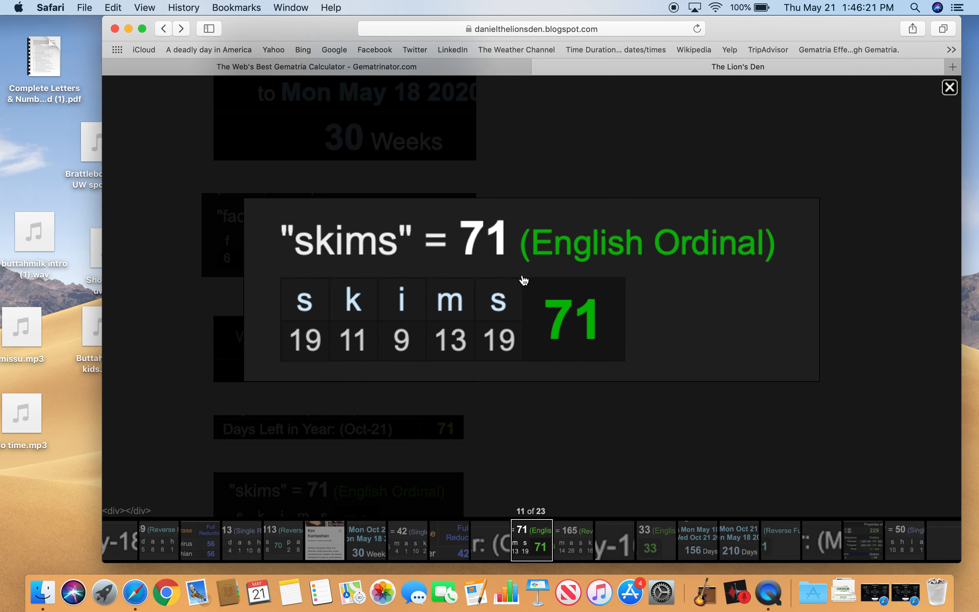
mouse_move(361, 253)
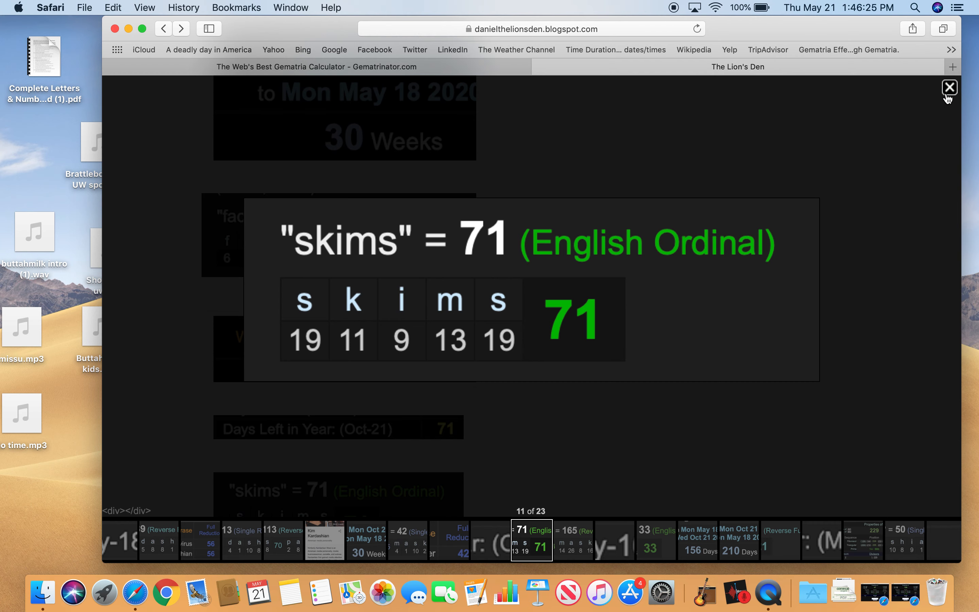
click(950, 86)
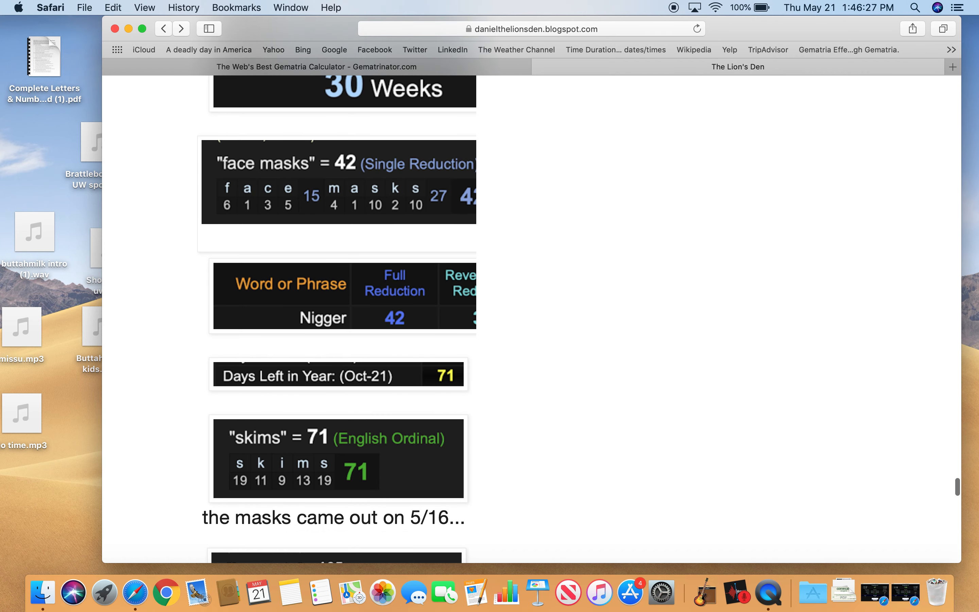
- View the "face masks" = 165 Reverse Ordinal image enlarged and close it
scroll(down, 3)
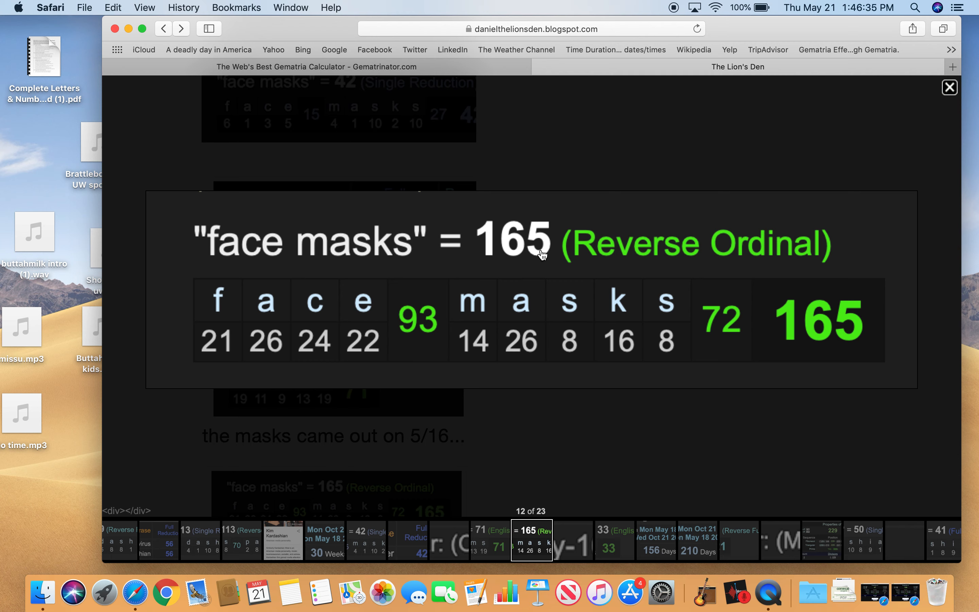
mouse_move(515, 232)
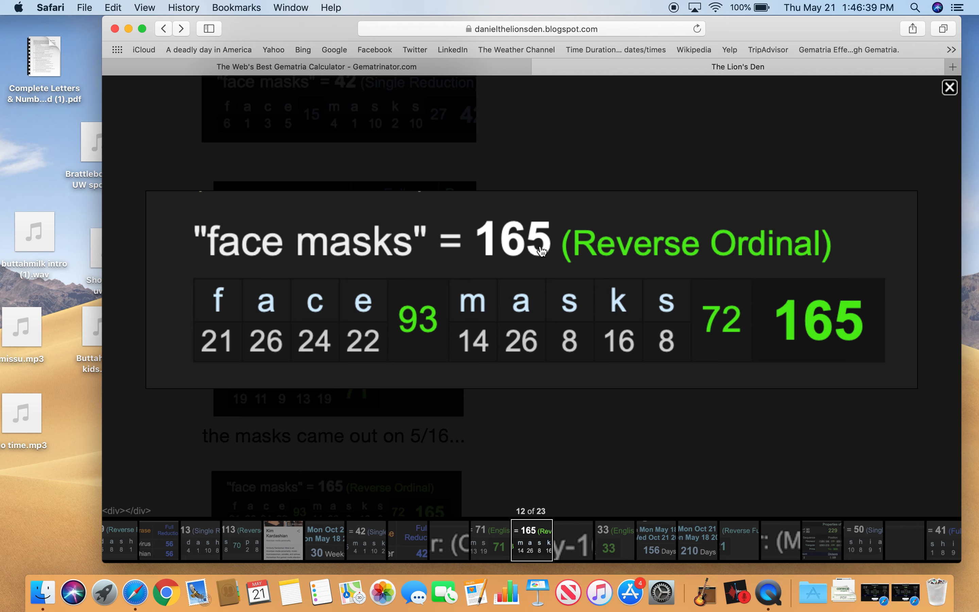
mouse_move(644, 214)
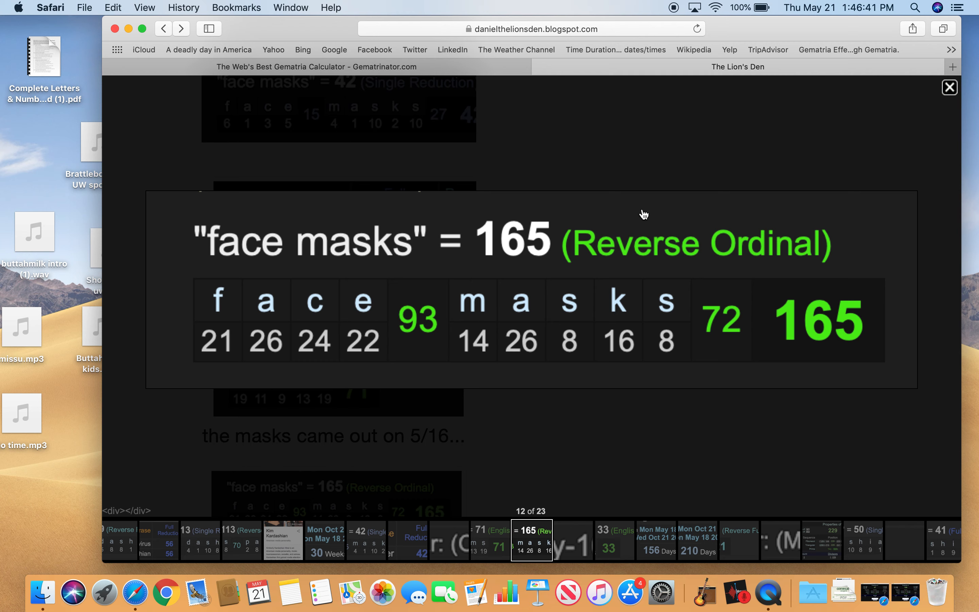
mouse_move(661, 228)
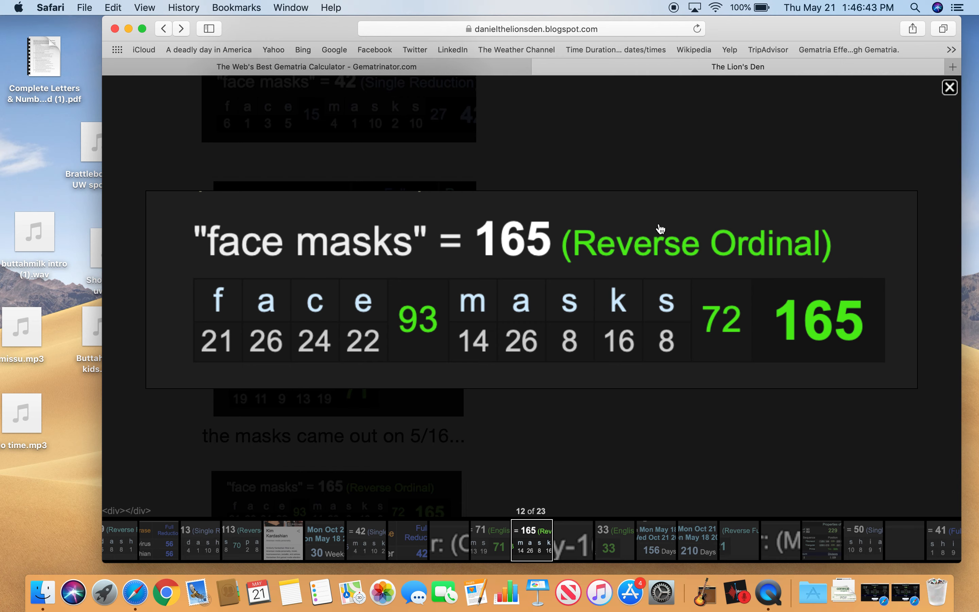
click(950, 87)
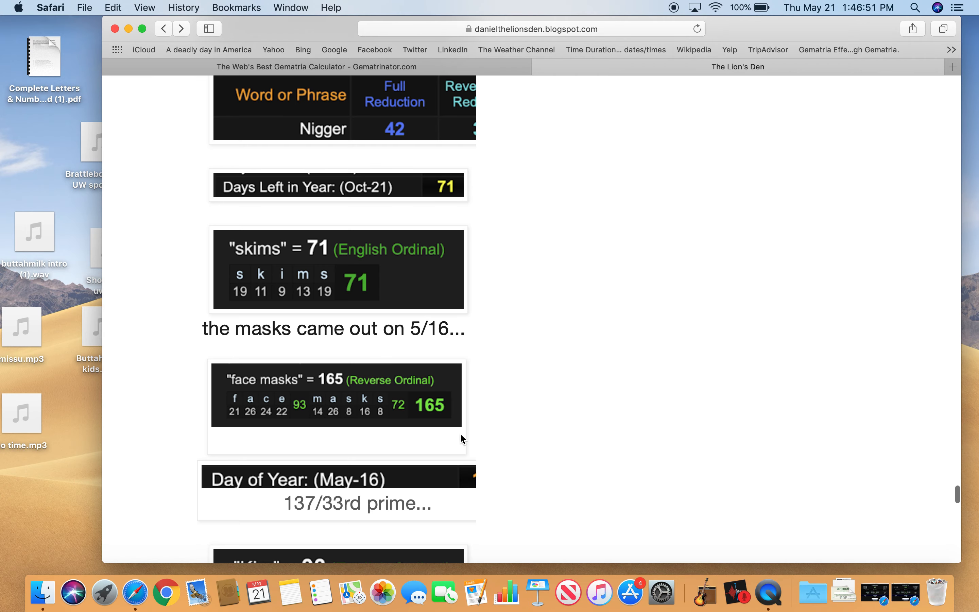
mouse_move(883, 593)
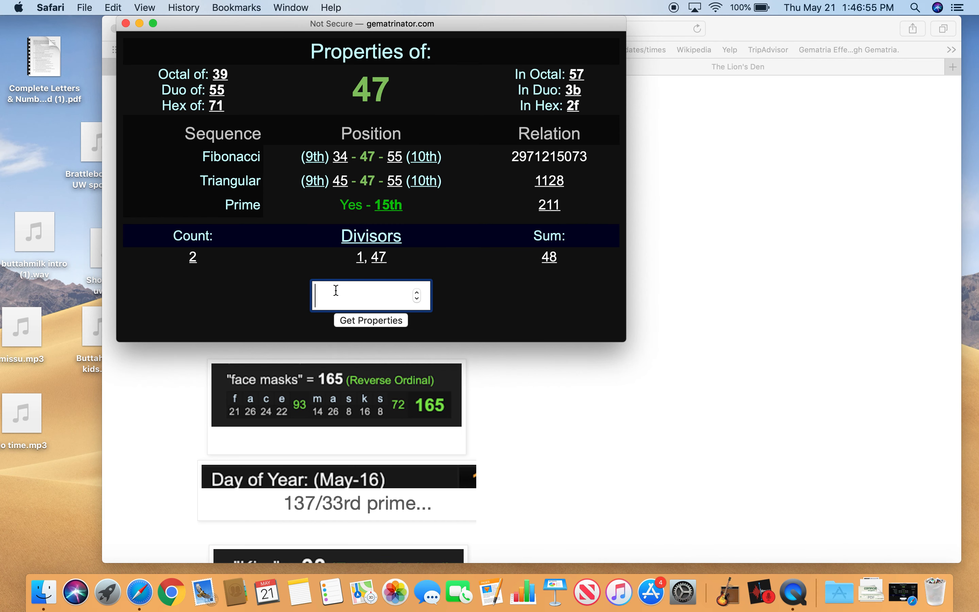
- Get the properties of 137 on gematrinator, confirming it is the 33rd prime, then dismiss the window
text(137)
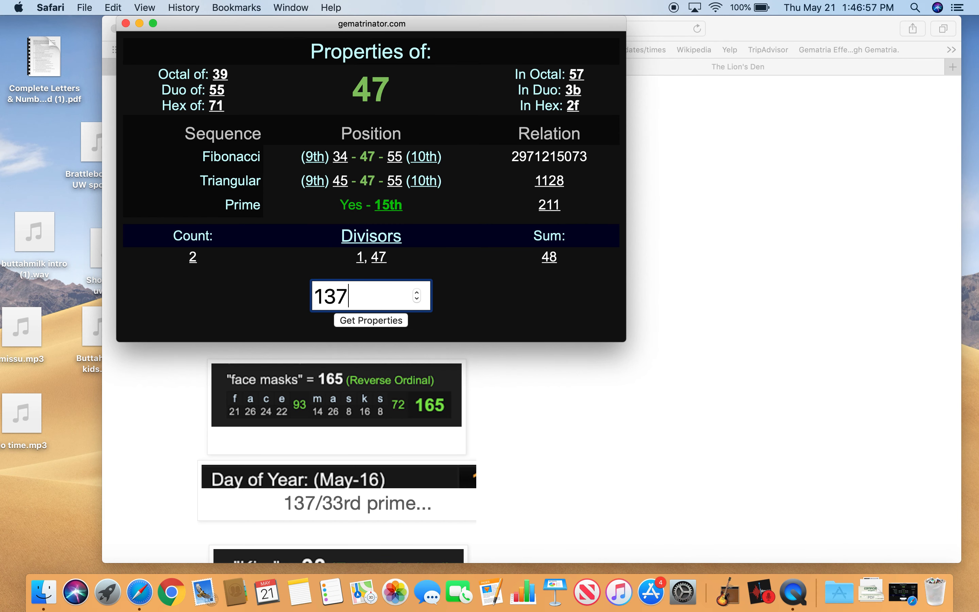
click(371, 321)
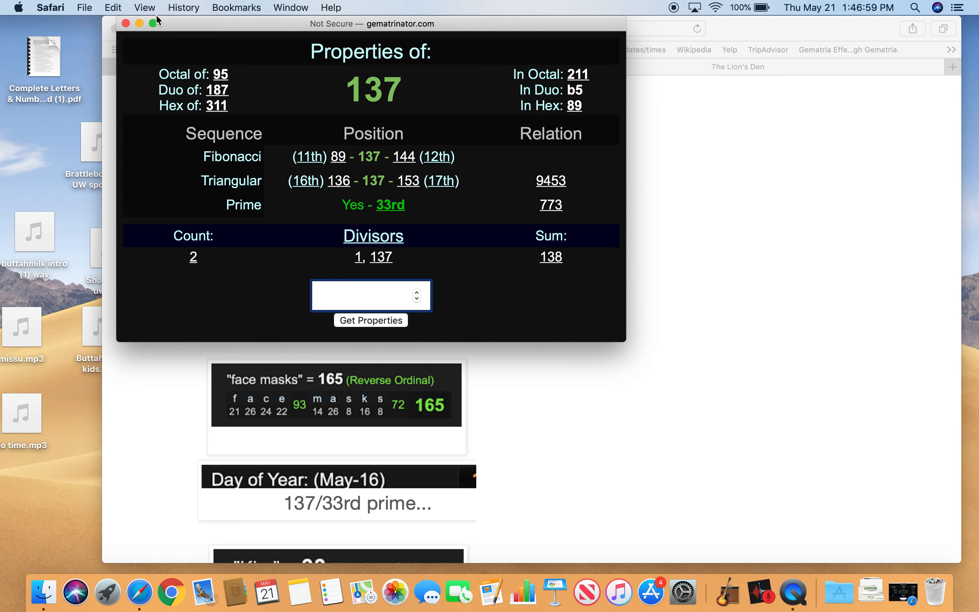
click(125, 23)
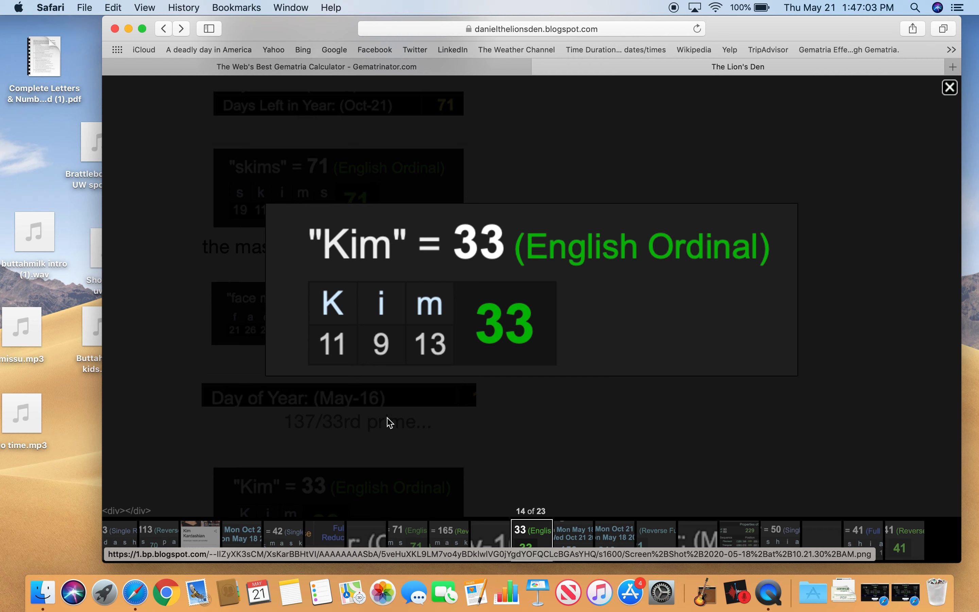
- Close the lightbox, reach the 156 Days date image and move over to the Gematrinator calculator
click(948, 87)
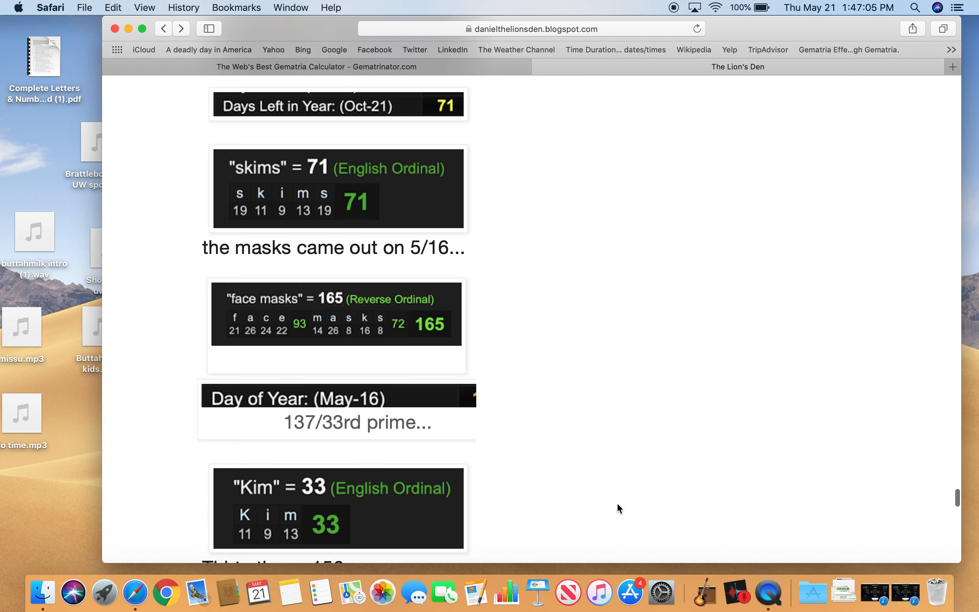
scroll(down, 3)
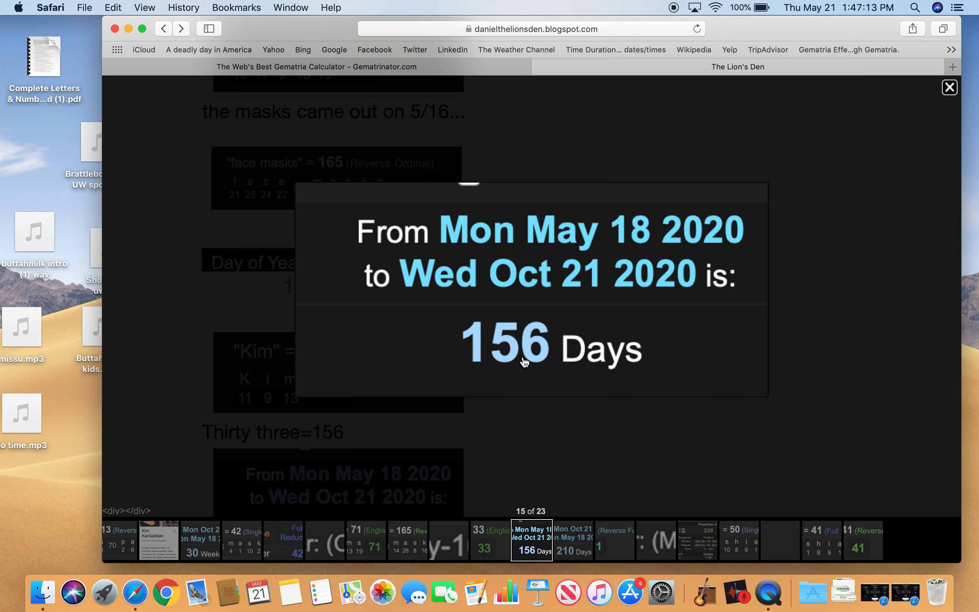
click(949, 87)
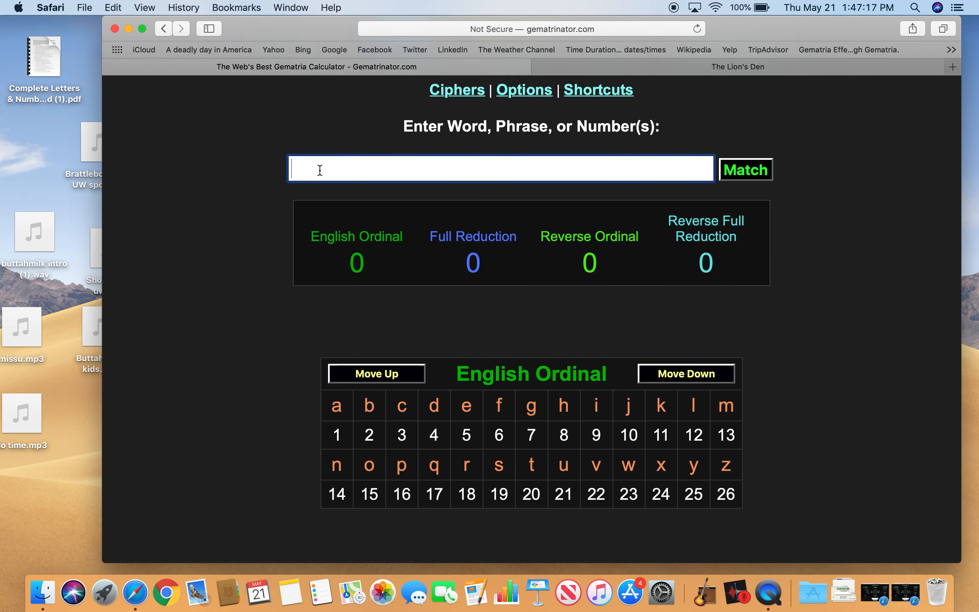
- Enter 'thirty three' in the calculator, showing 156 in English Ordinal
text(thirty three)
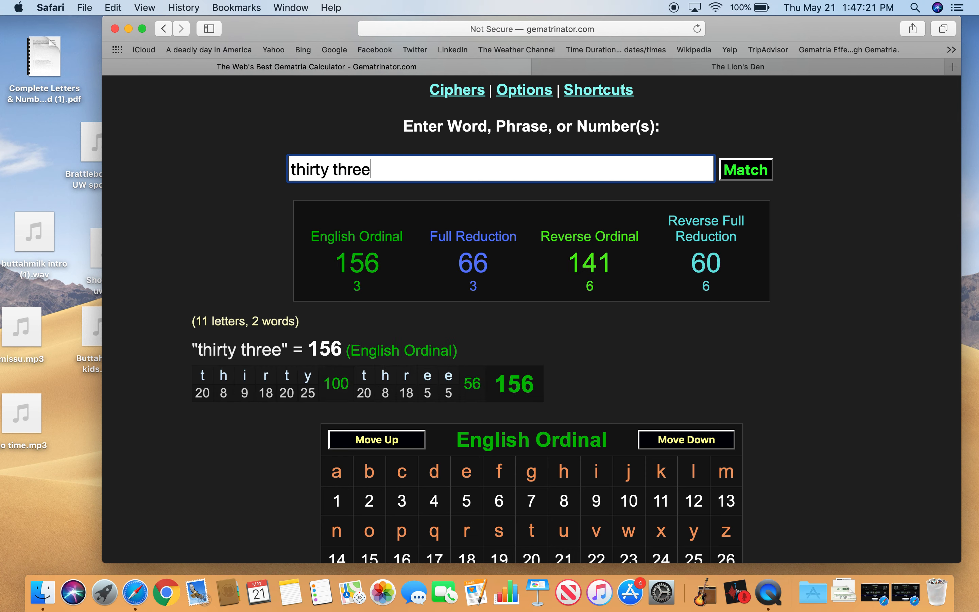
mouse_move(478, 93)
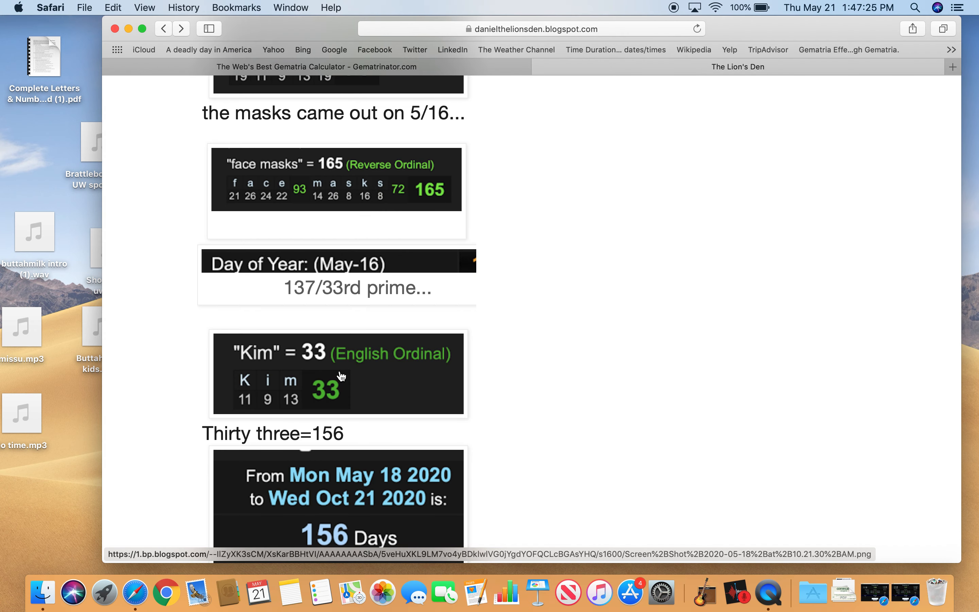
- Enlarge the 210 Days date image and advance to the "Kim" = 21 image
scroll(down, 3)
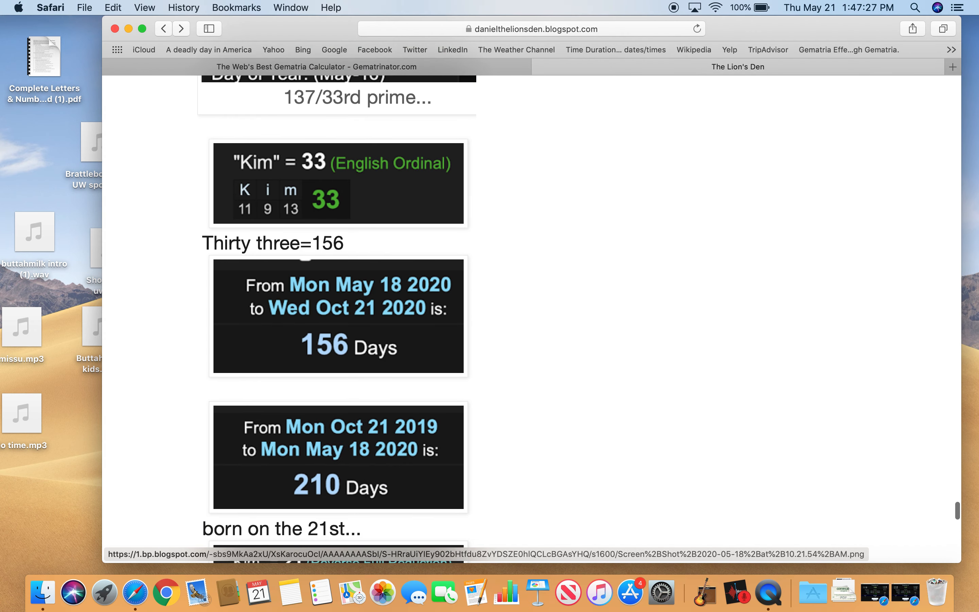
click(338, 456)
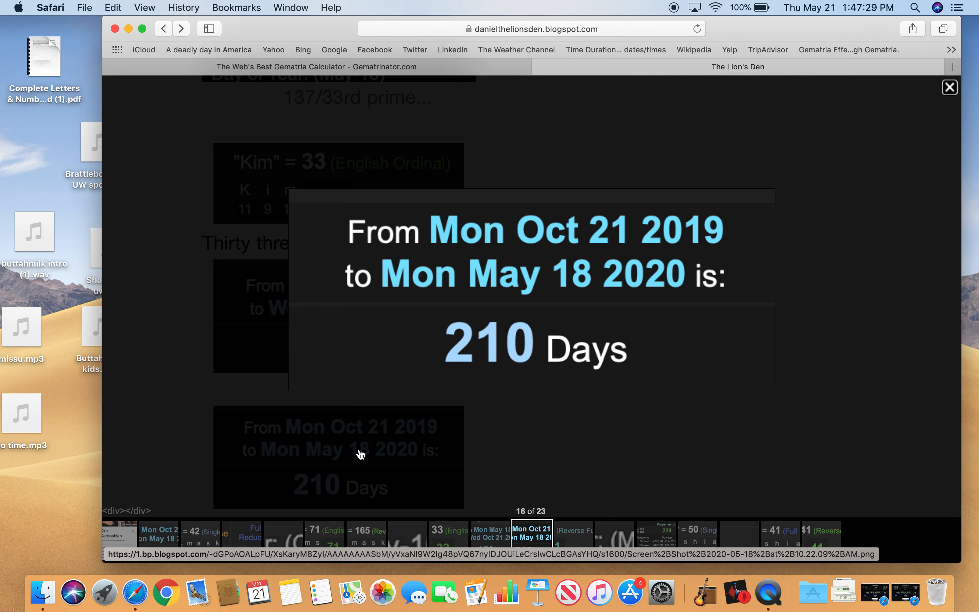
mouse_move(657, 242)
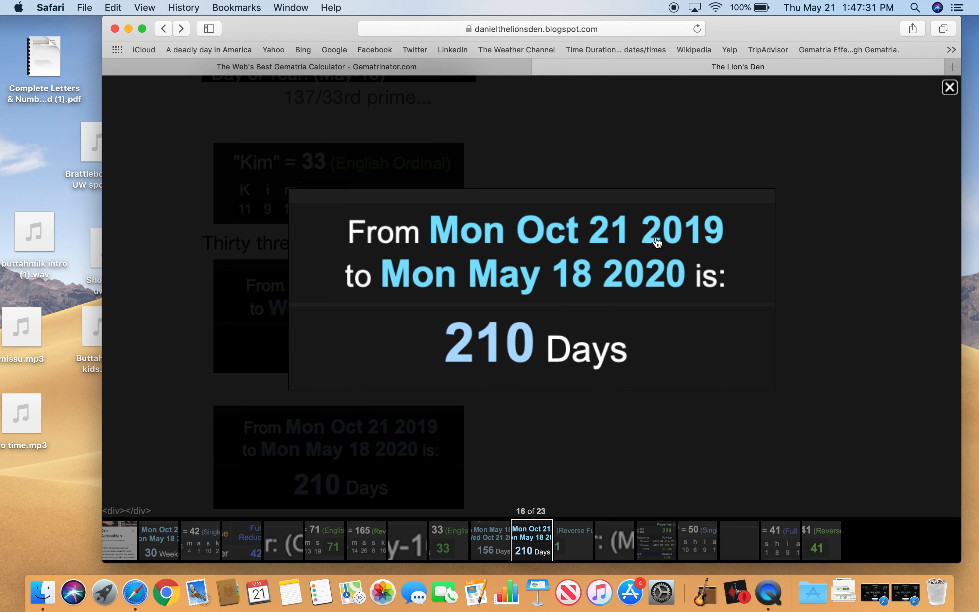
mouse_move(491, 387)
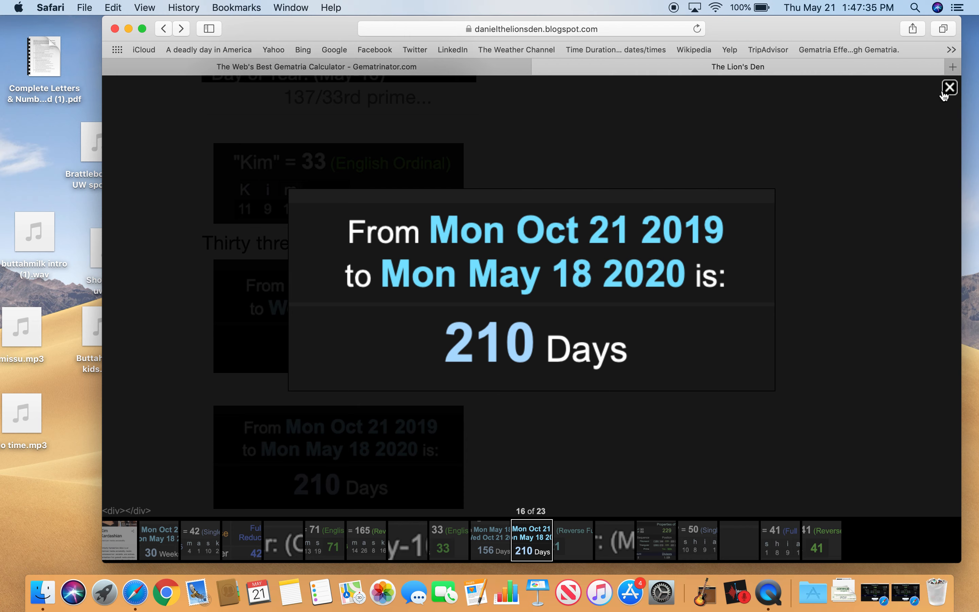
click(949, 87)
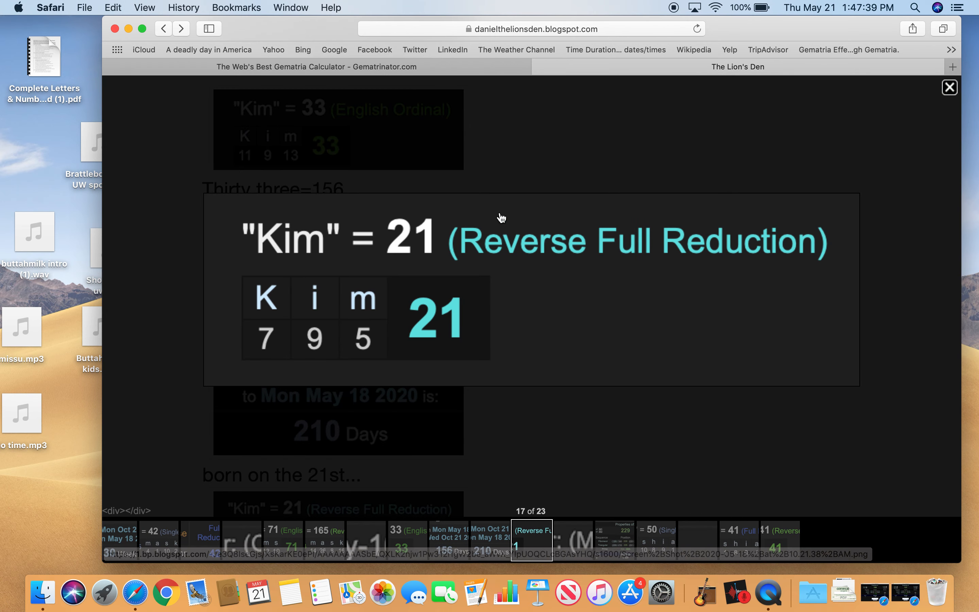
- Close the enlarged view and continue down the post to the next image
click(950, 87)
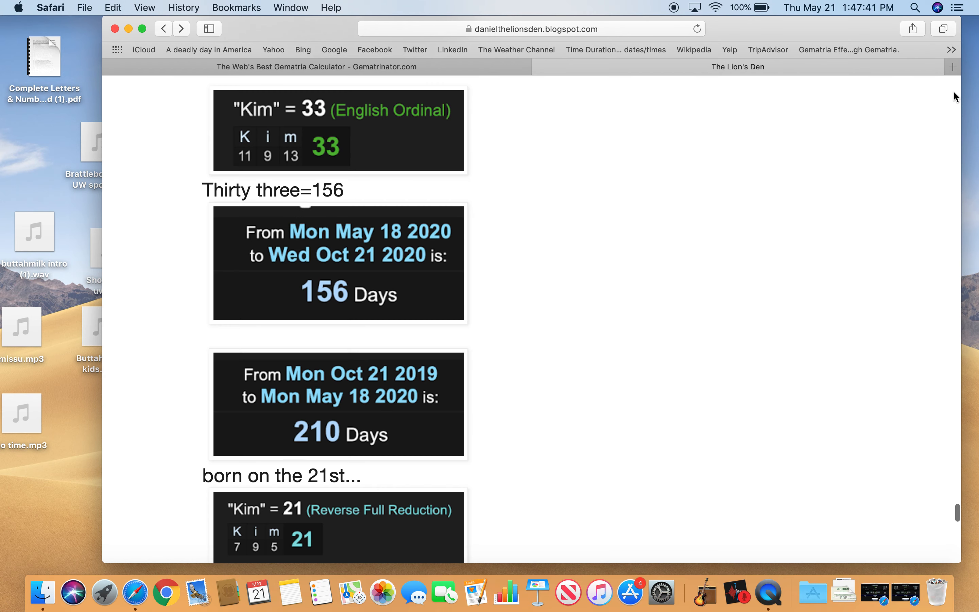
scroll(down, 3)
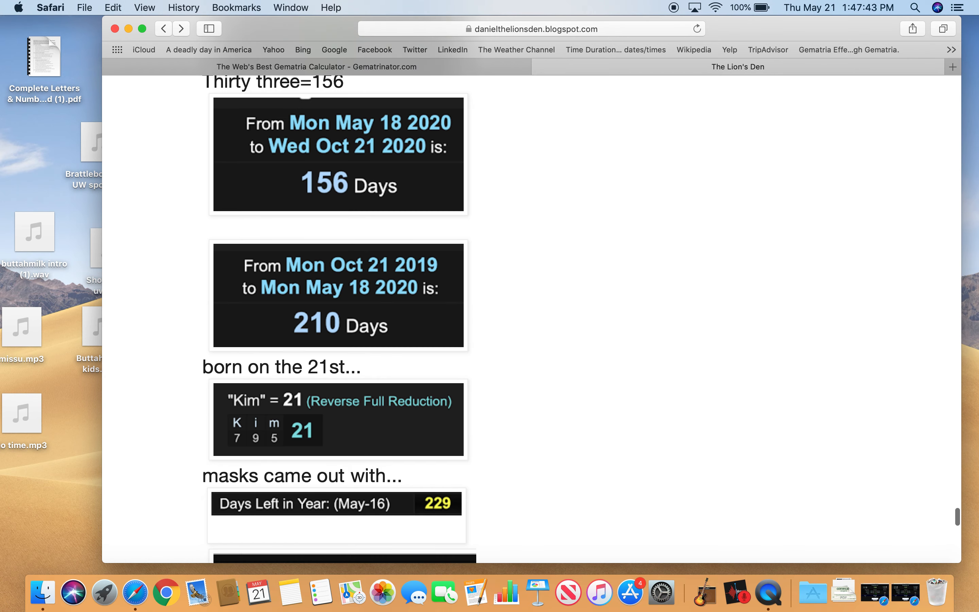
mouse_move(366, 492)
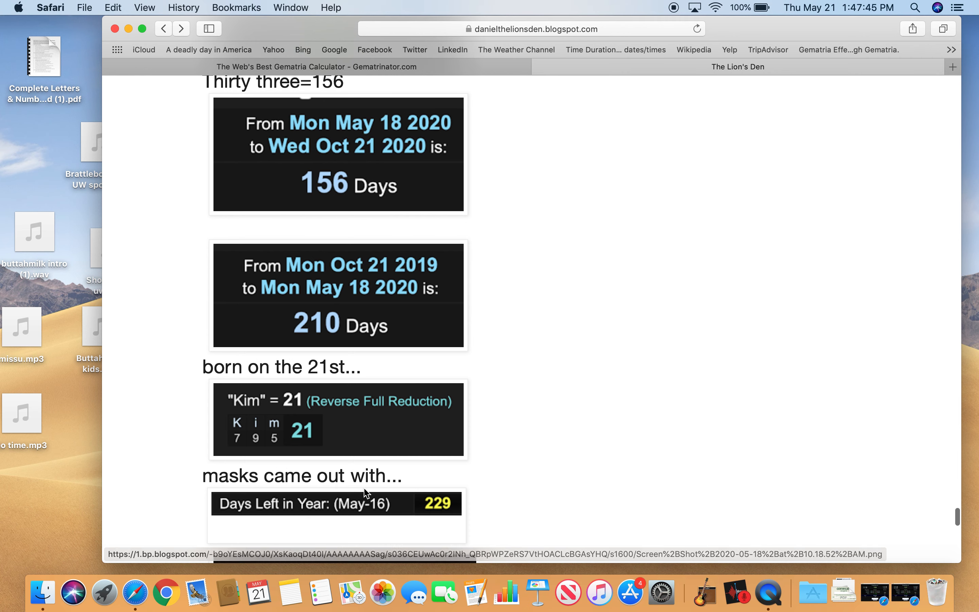
click(336, 504)
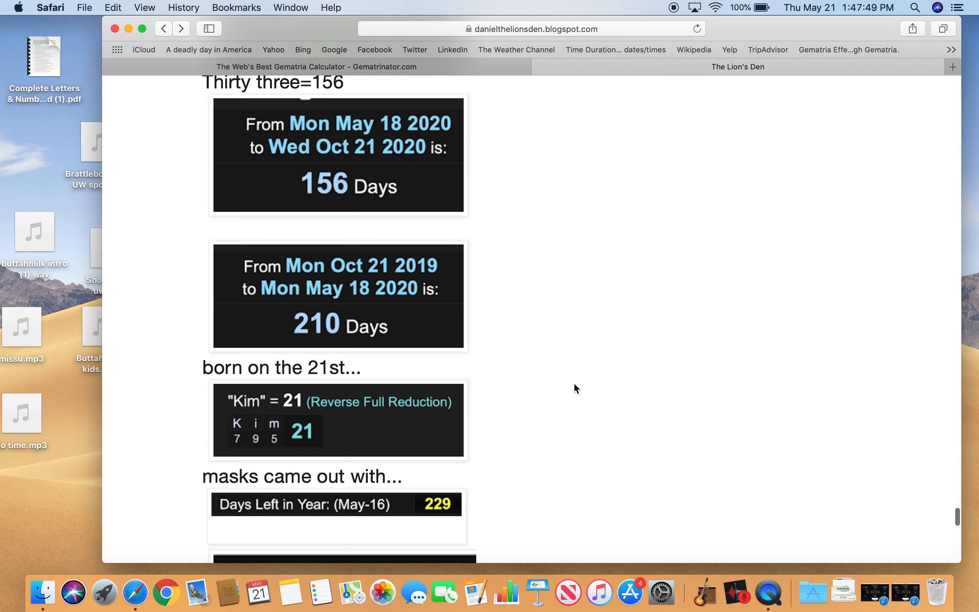
scroll(down, 3)
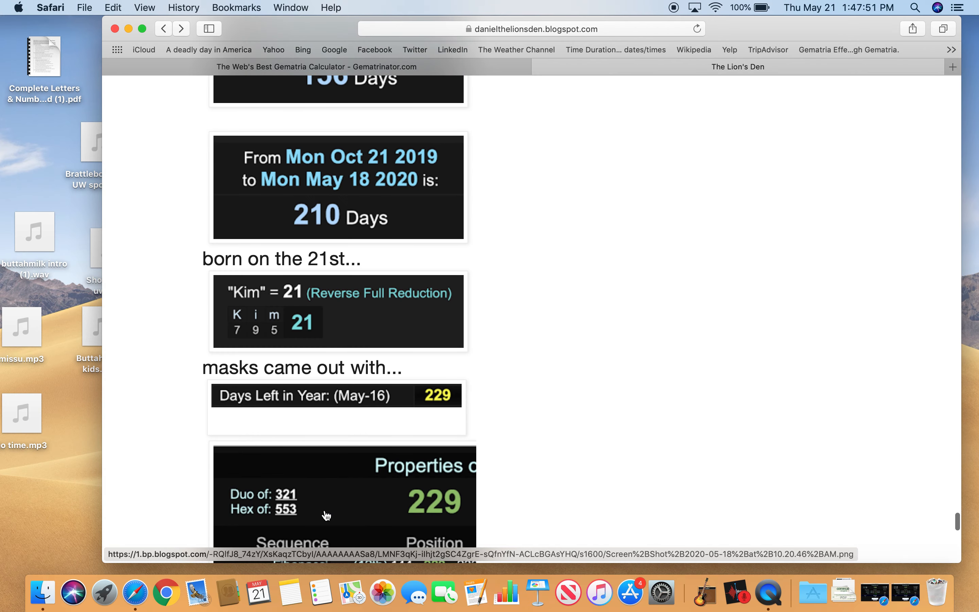
click(343, 500)
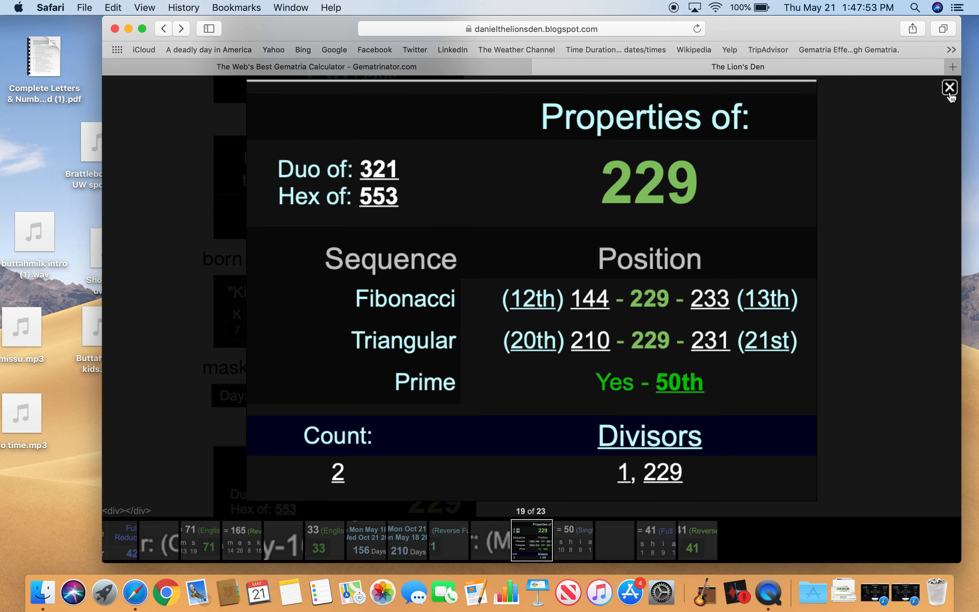
click(949, 87)
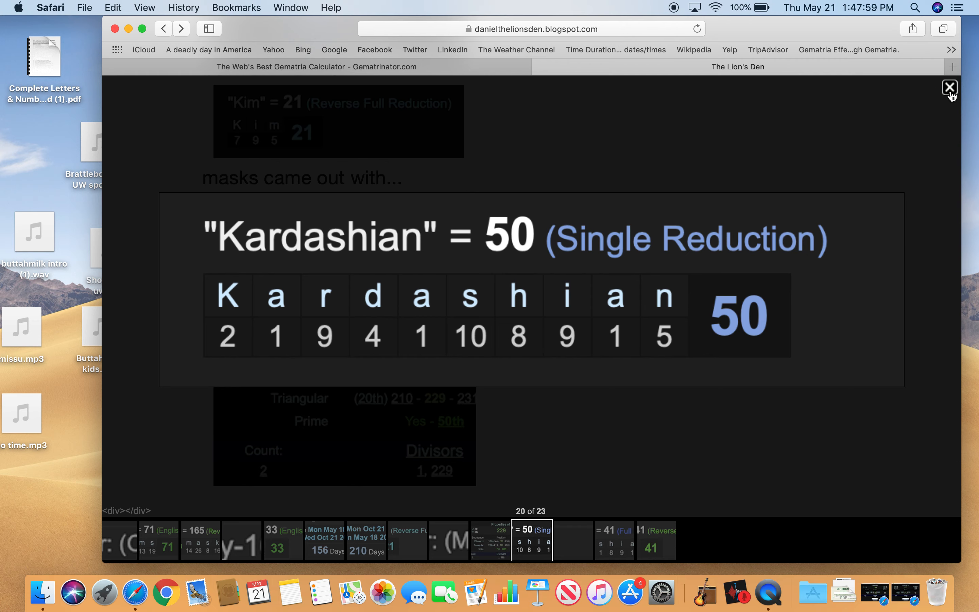
click(949, 87)
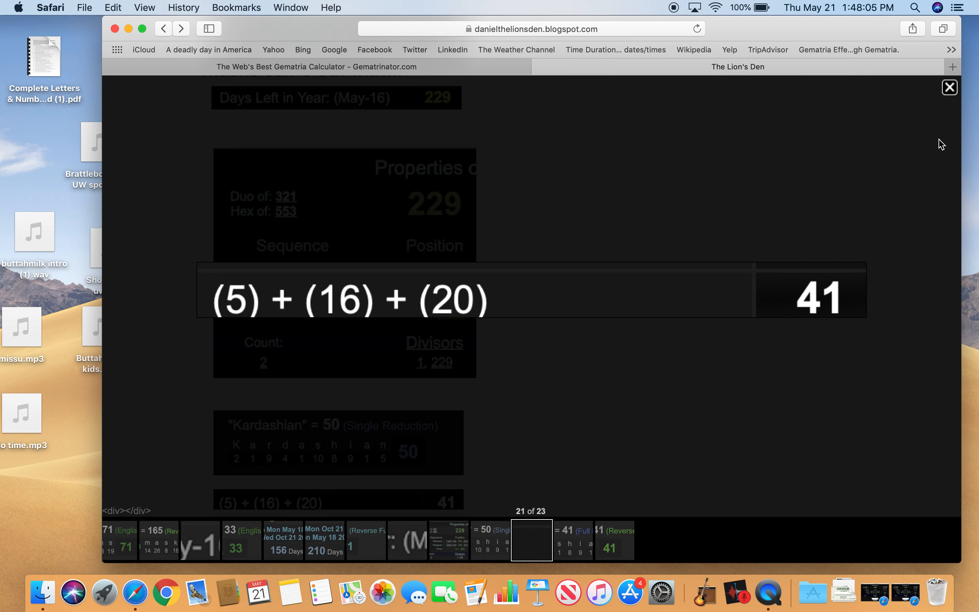
click(949, 87)
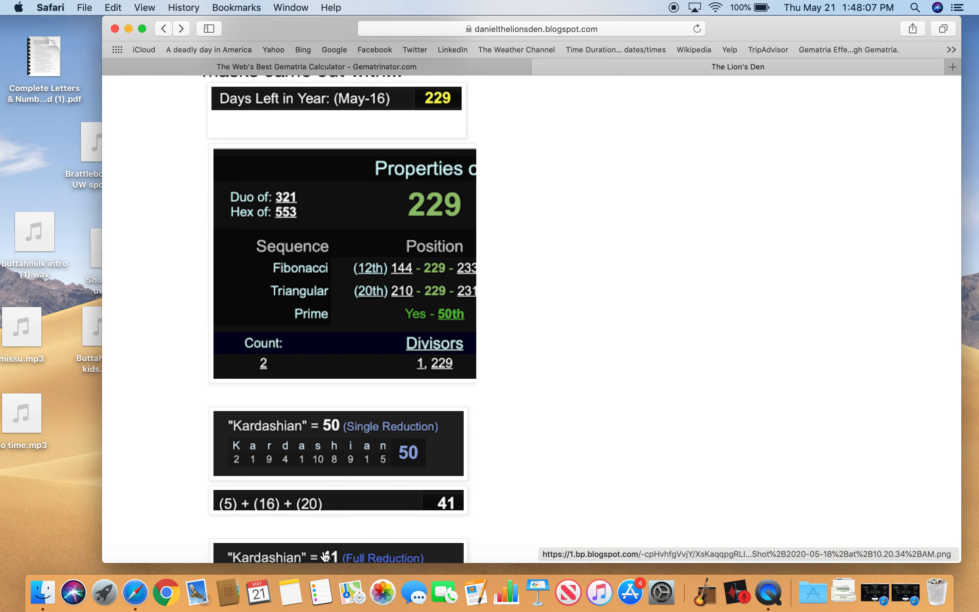
click(338, 557)
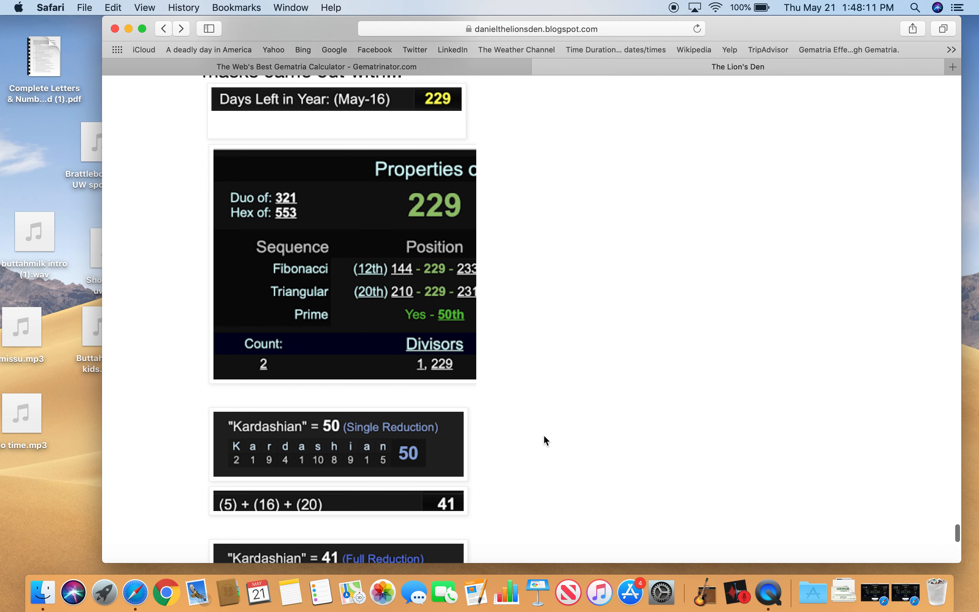
scroll(down, 3)
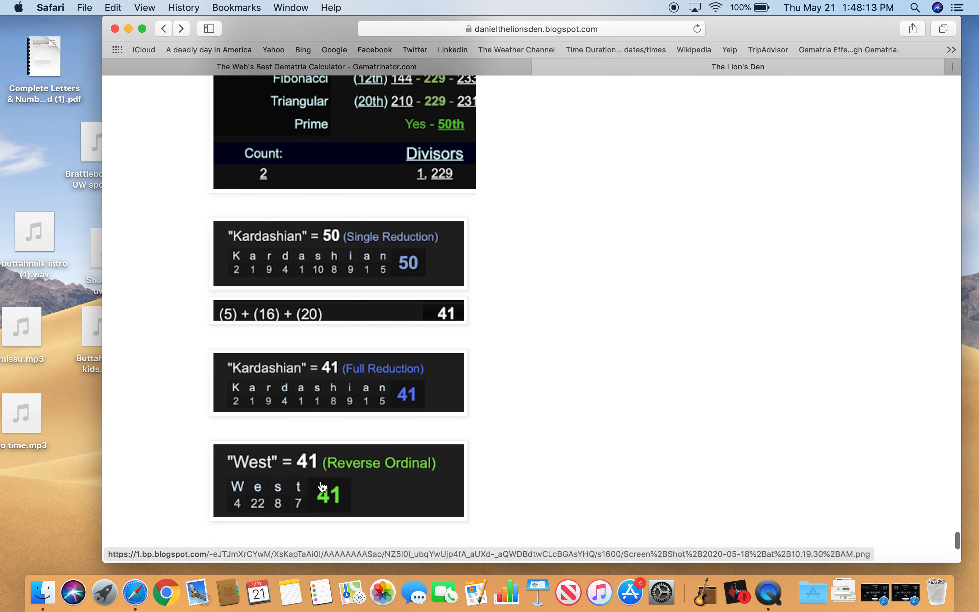
click(338, 480)
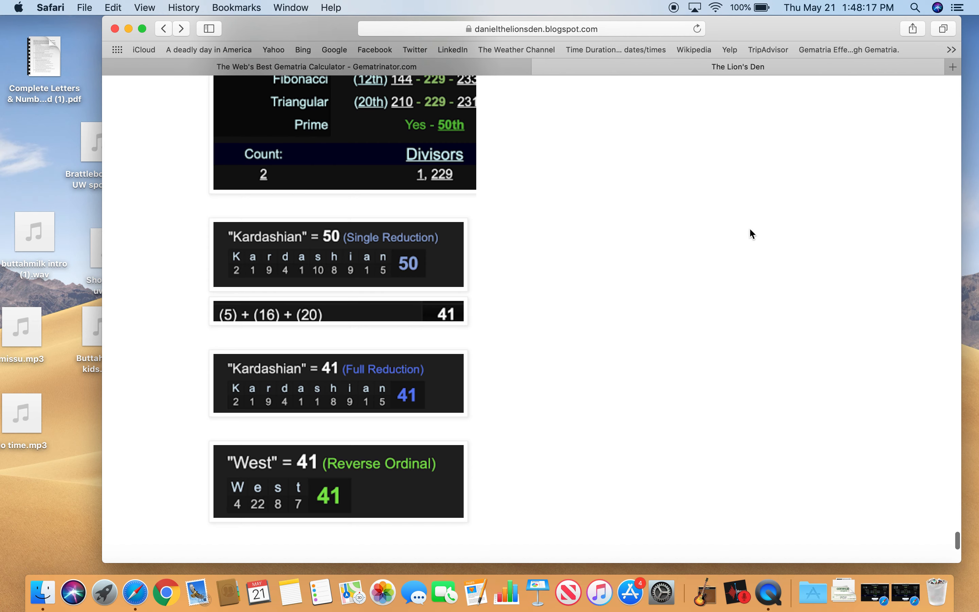
- Scroll the post back to the opening Kim Kardashian Skims face-mask article excerpt
scroll(down, 3)
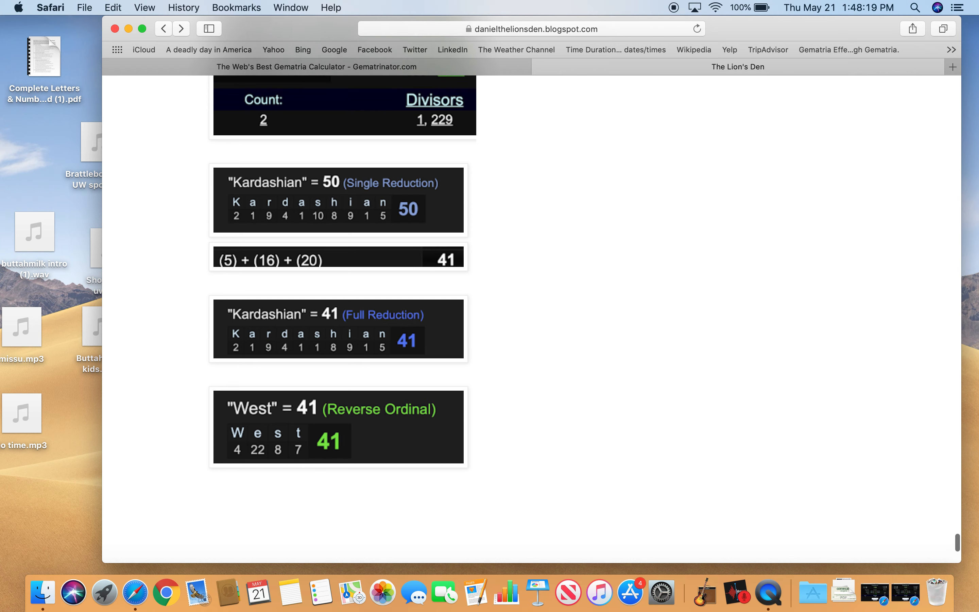
scroll(down, 3)
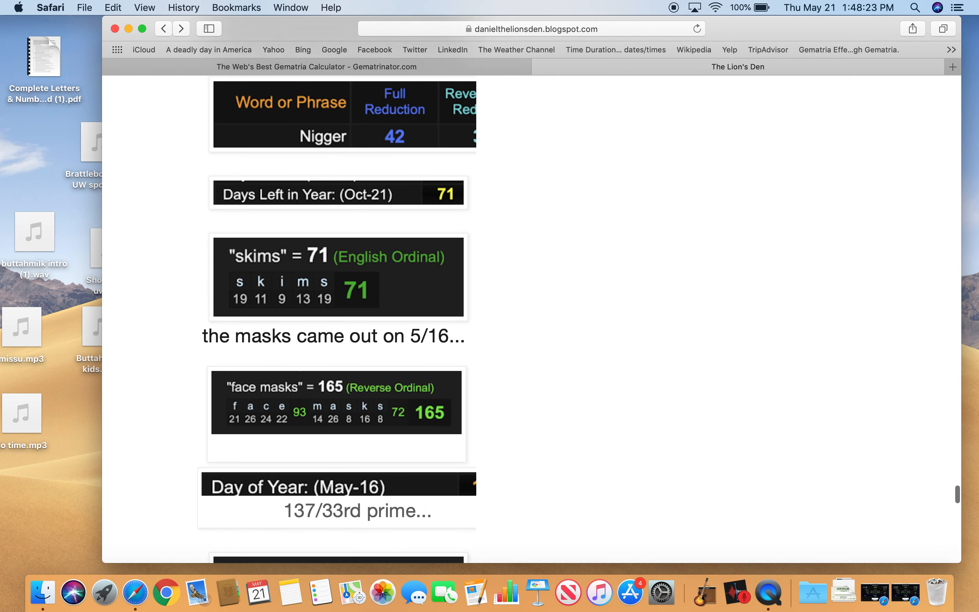
scroll(down, 3)
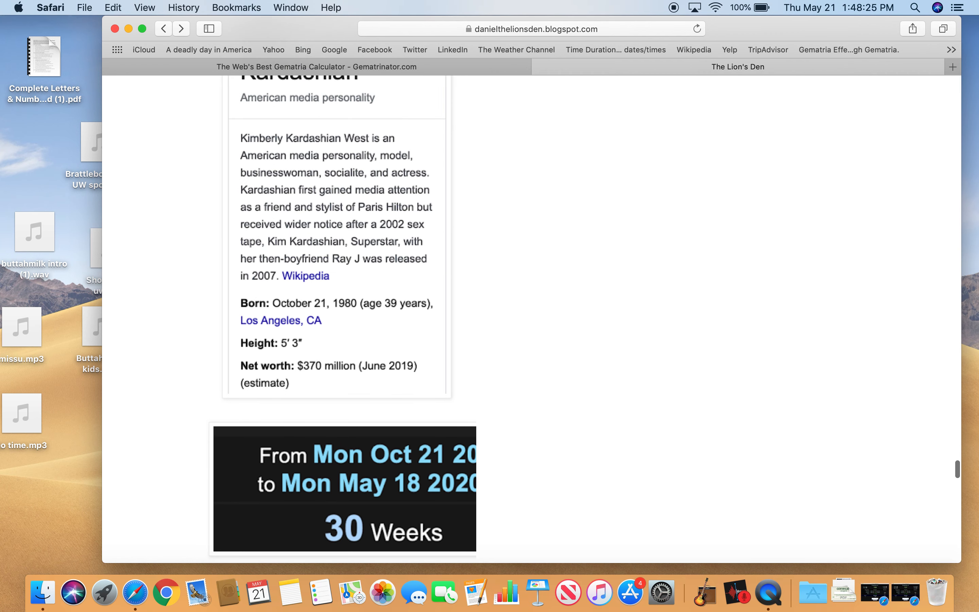
scroll(down, 3)
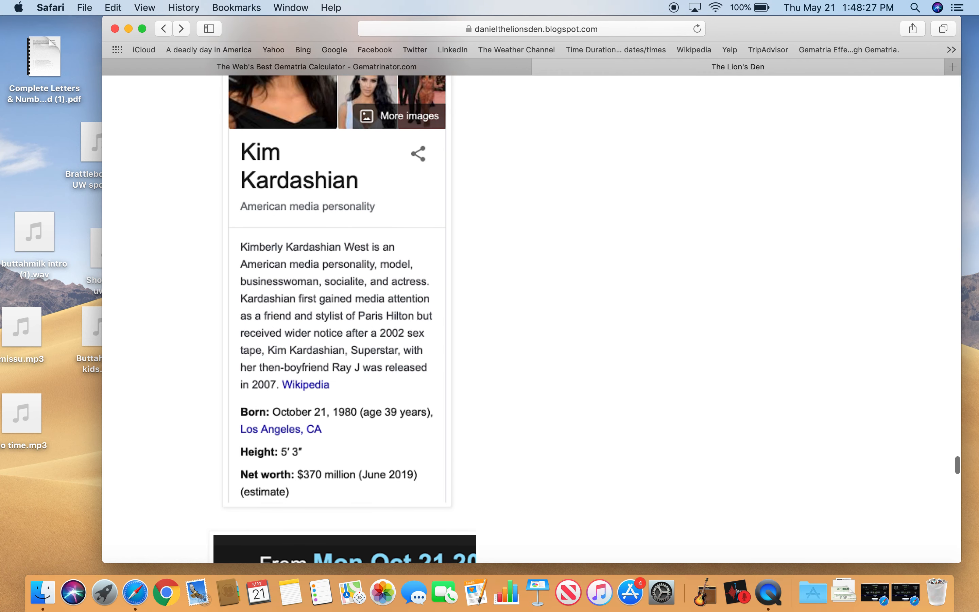
scroll(up, 3)
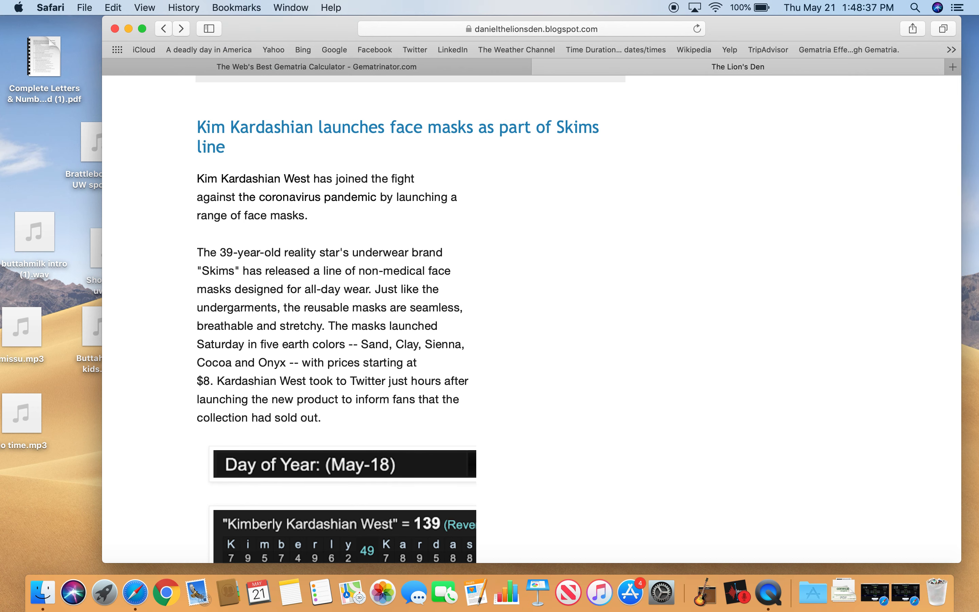
- Bring QuickTime Player to the front from the Dock
click(767, 591)
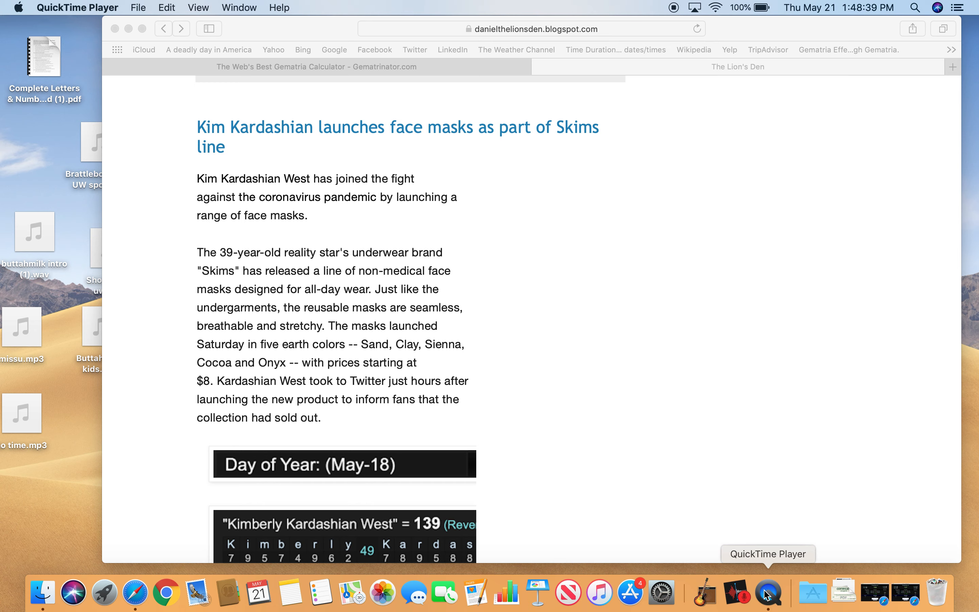
- Stop the screen recording and name the new recording 'kimk' to keep on the Desktop
click(77, 6)
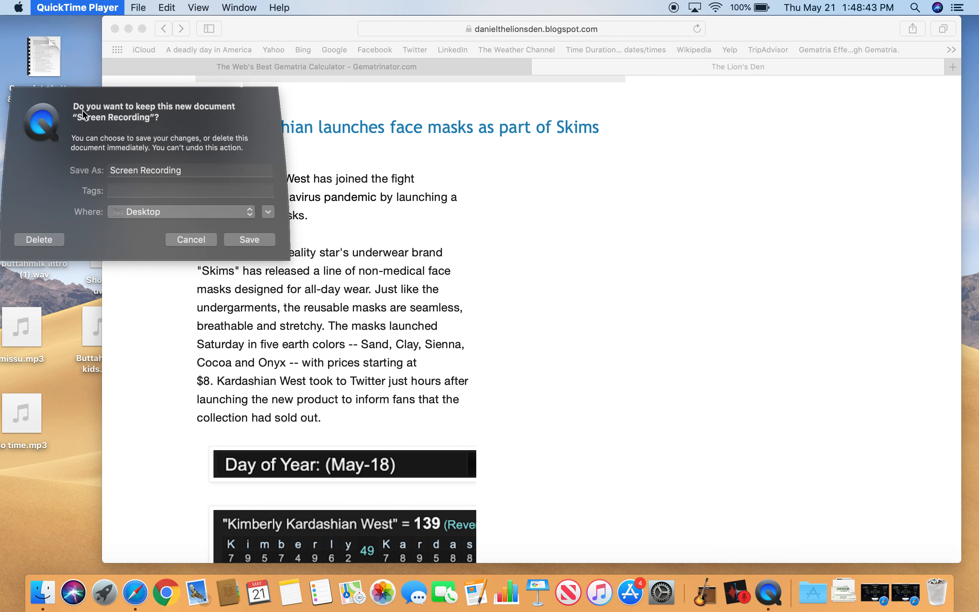
text(kim)
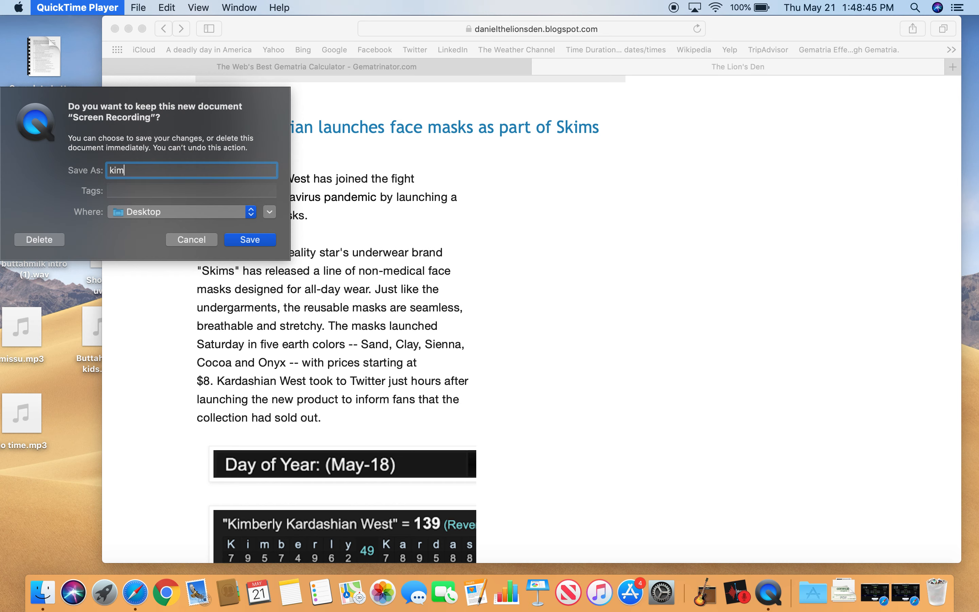
text(k)
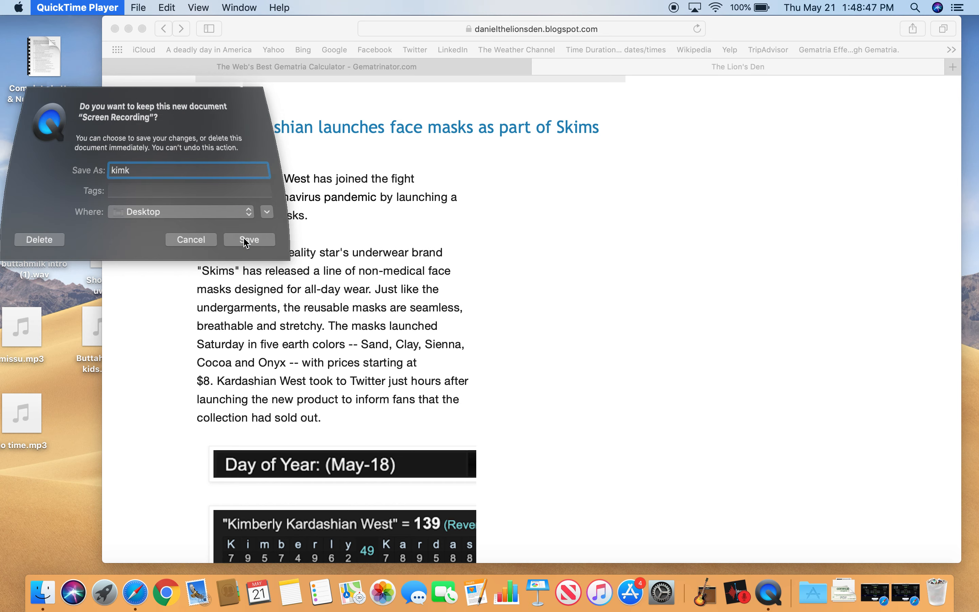